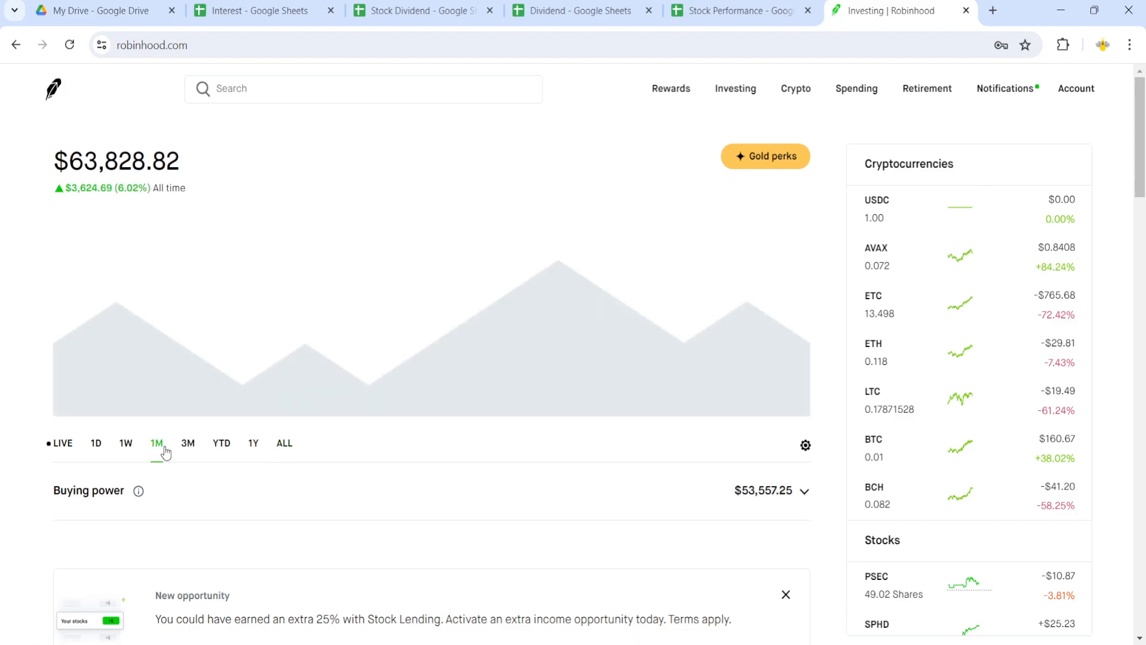
Switch the Robinhood portfolio chart to the 1M range, showing about a 0.38% gain
click(155, 443)
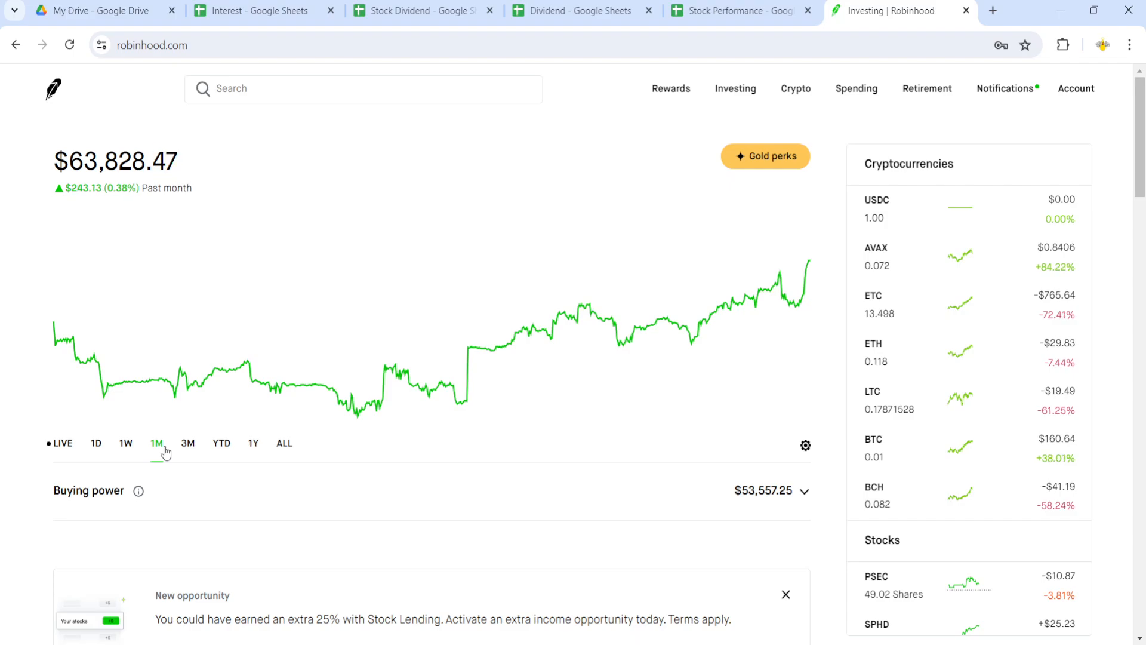
scroll(down, 3)
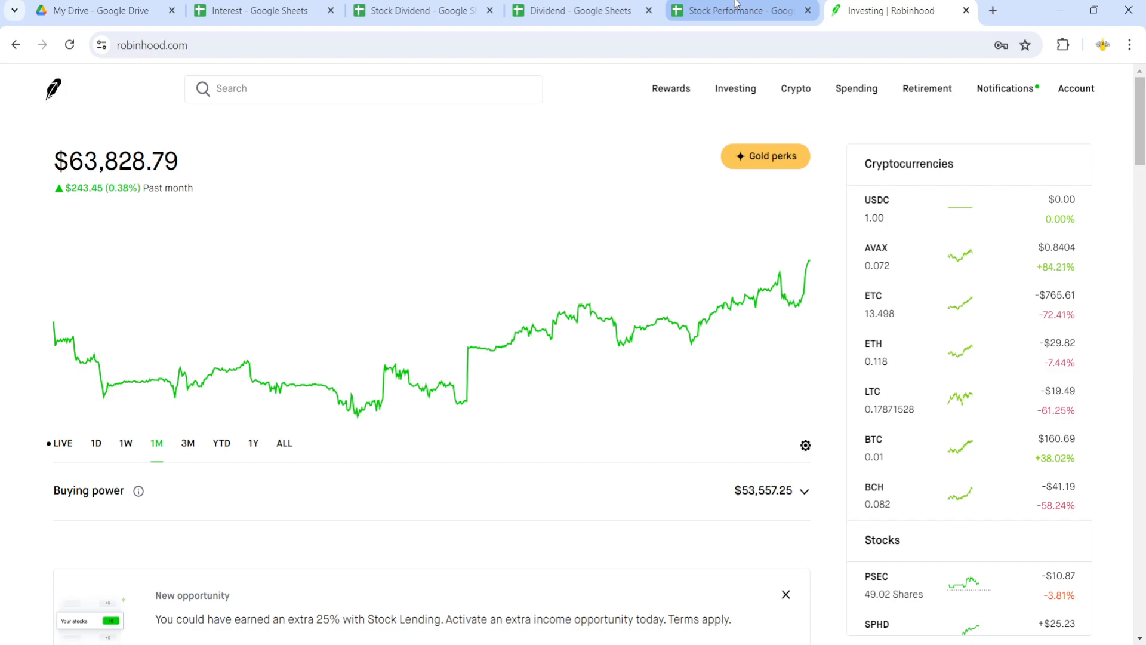
Bring up the Interest sheet with 2021–2024 monthly interest and yearly totals
click(256, 10)
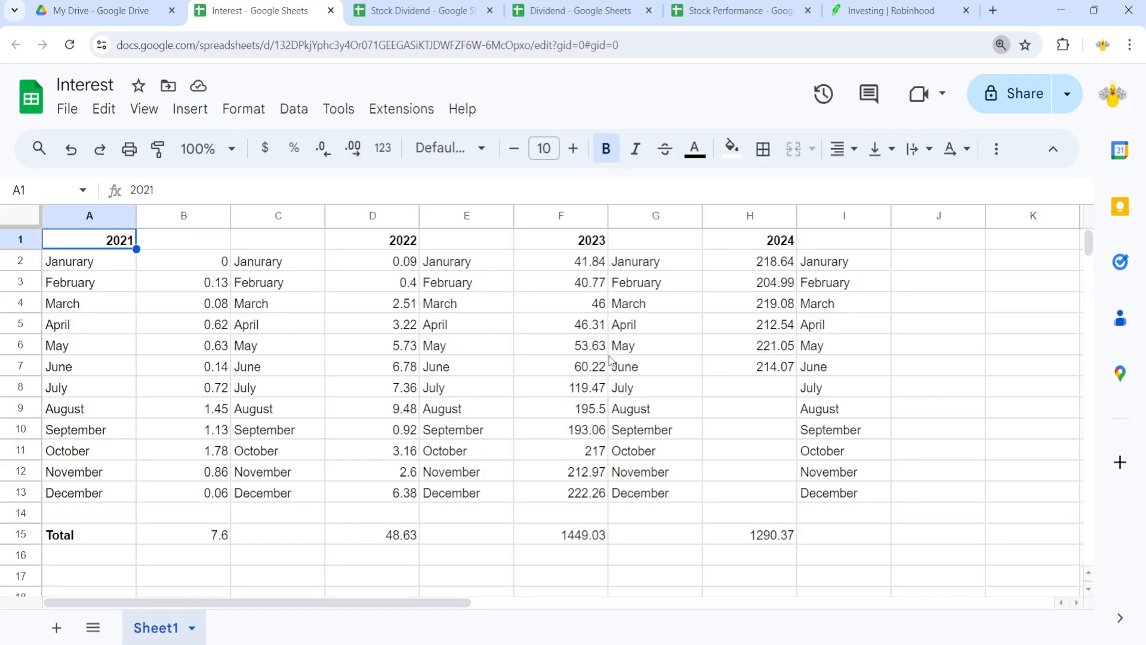
mouse_move(832, 429)
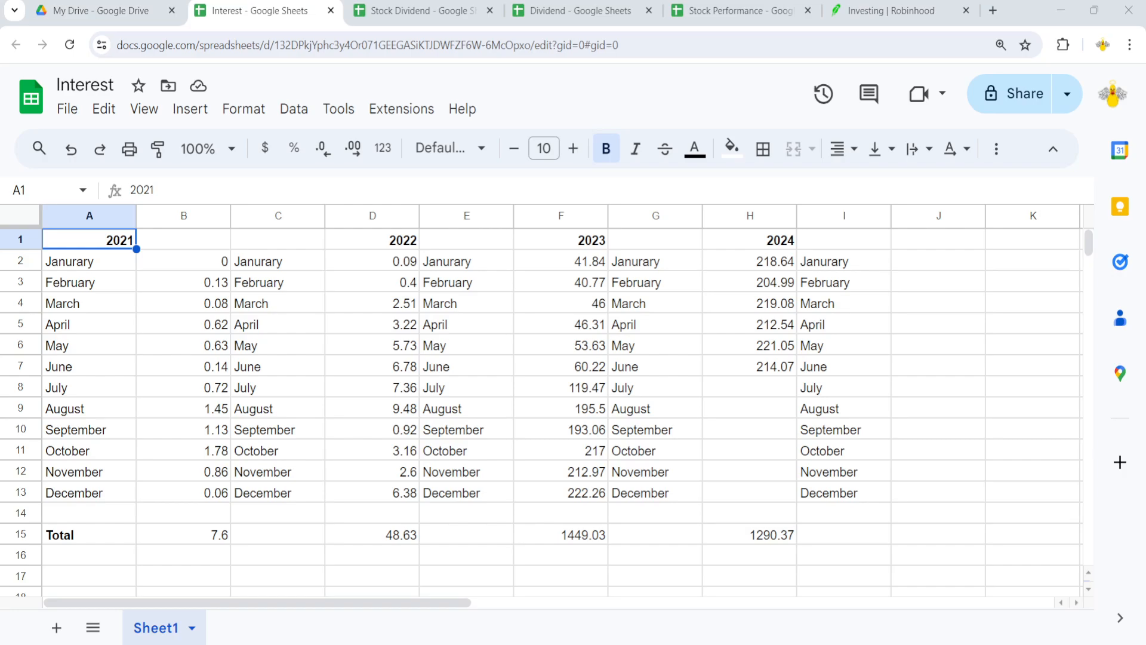
mouse_move(759, 425)
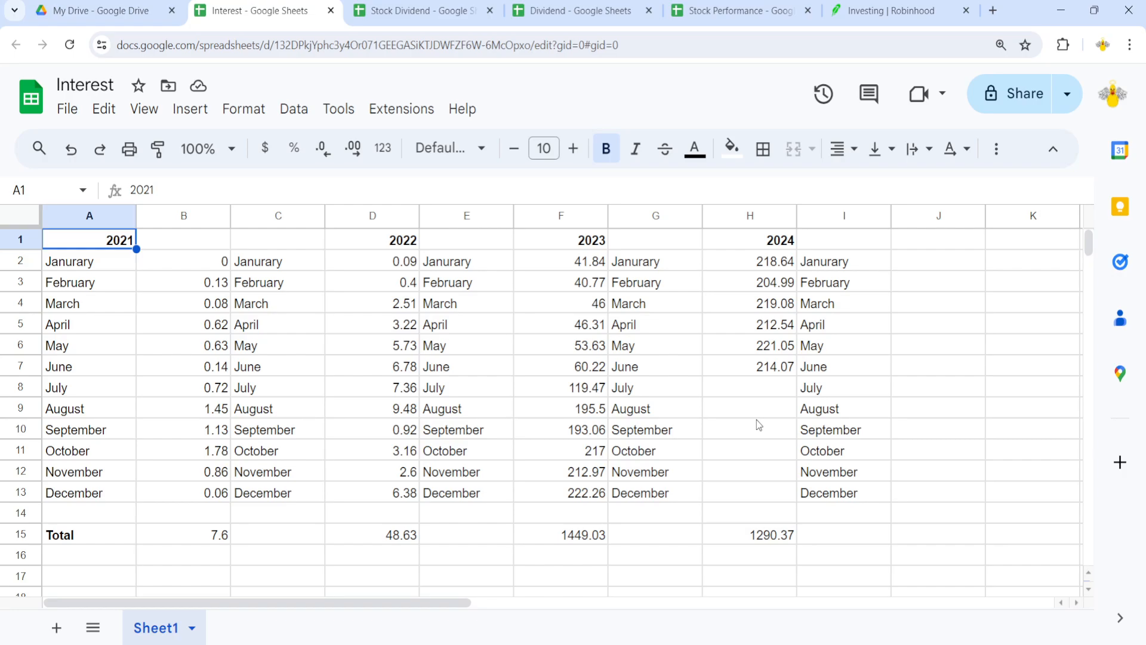
mouse_move(766, 459)
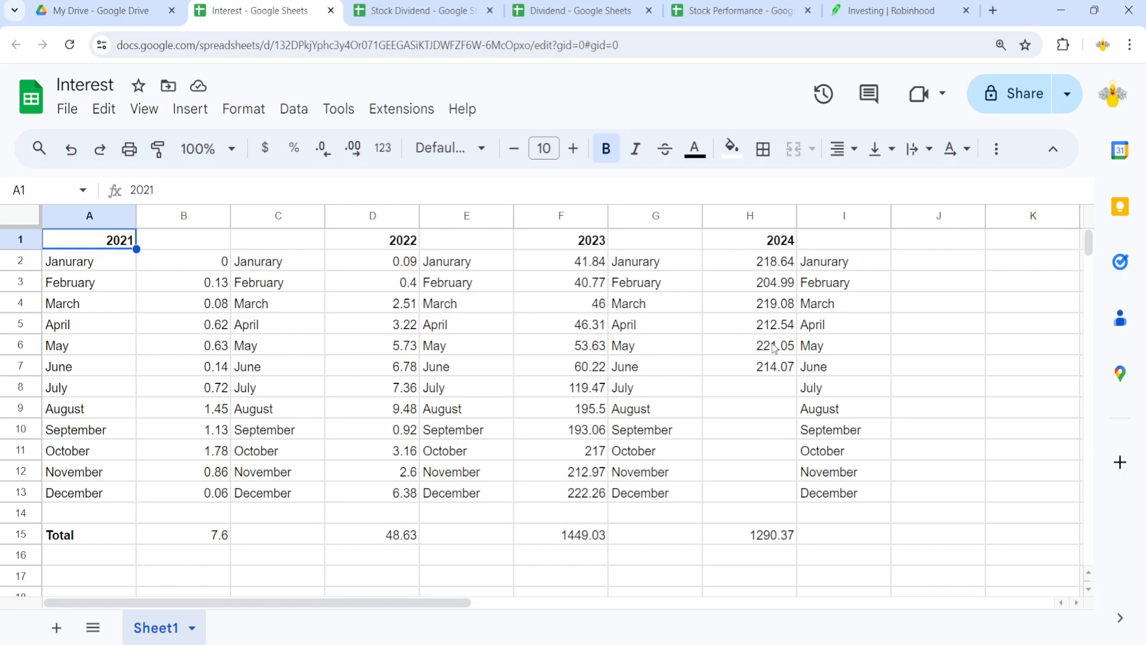
mouse_move(775, 534)
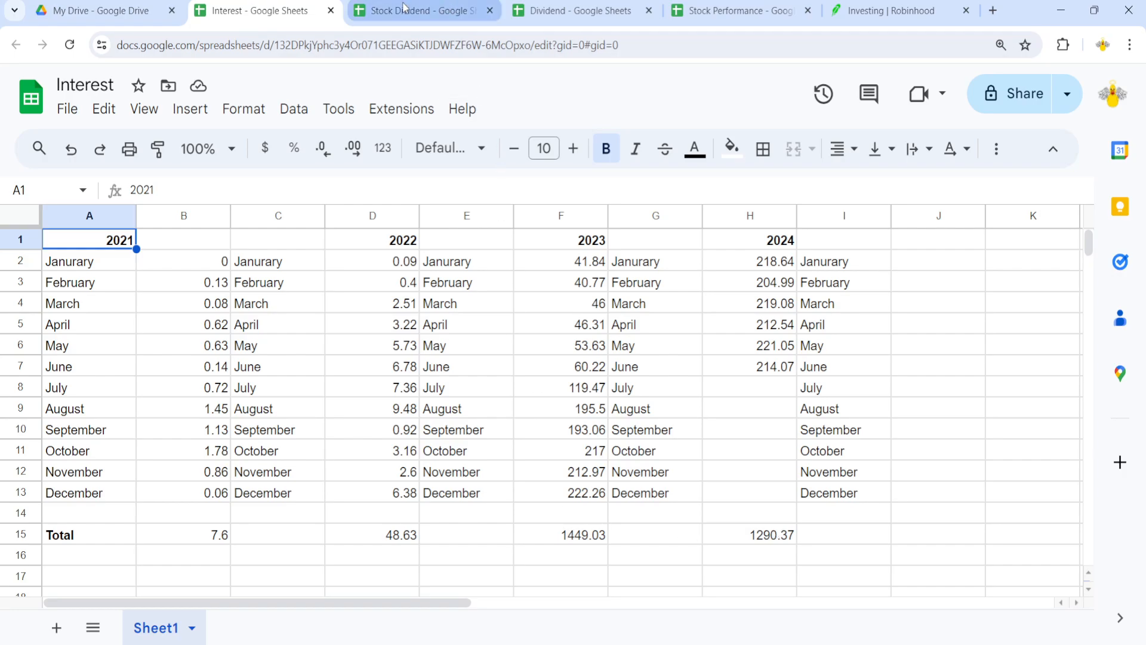
Open the Stock Dividend spreadsheet and scroll to the January–June 2024 per-ticker dividends
click(423, 10)
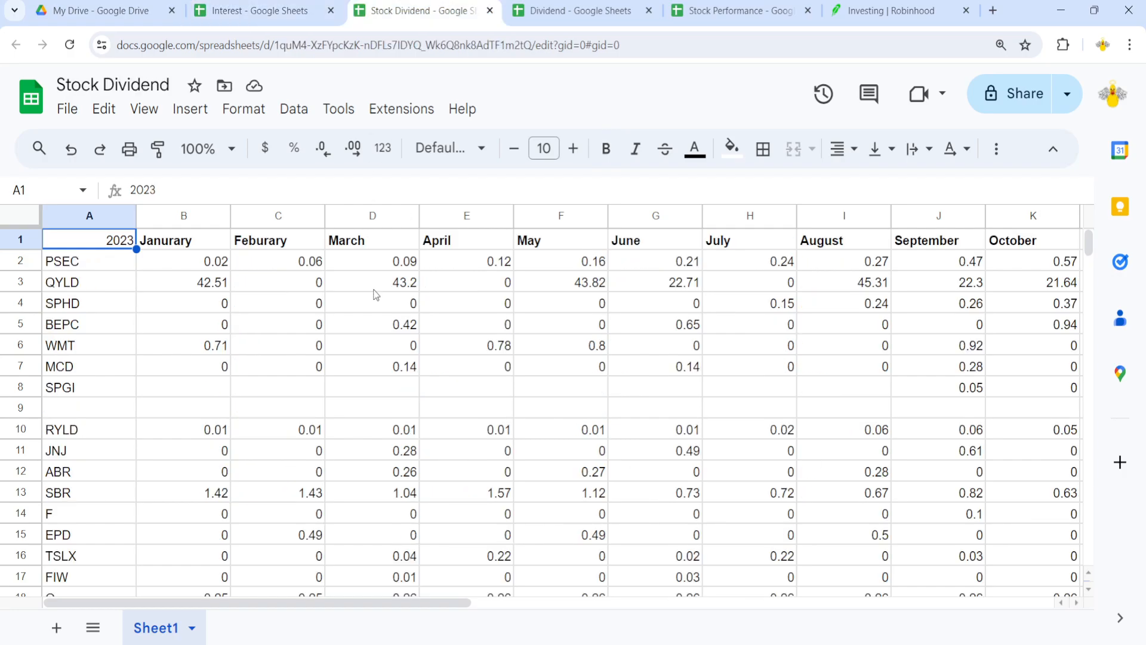
scroll(down, 3)
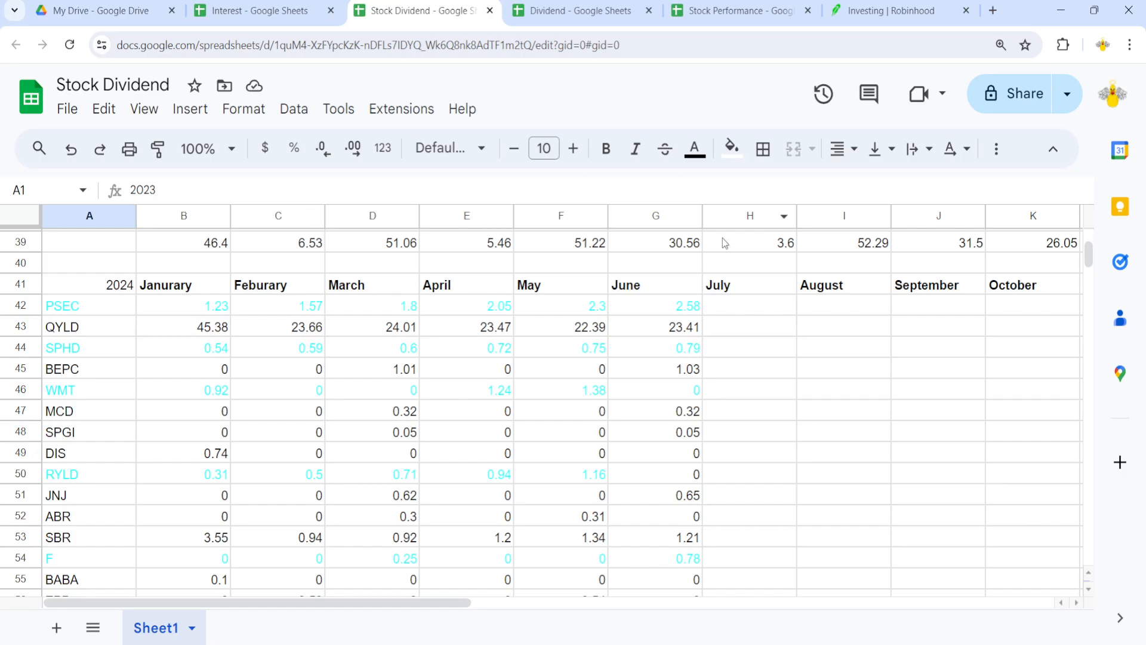
mouse_move(724, 244)
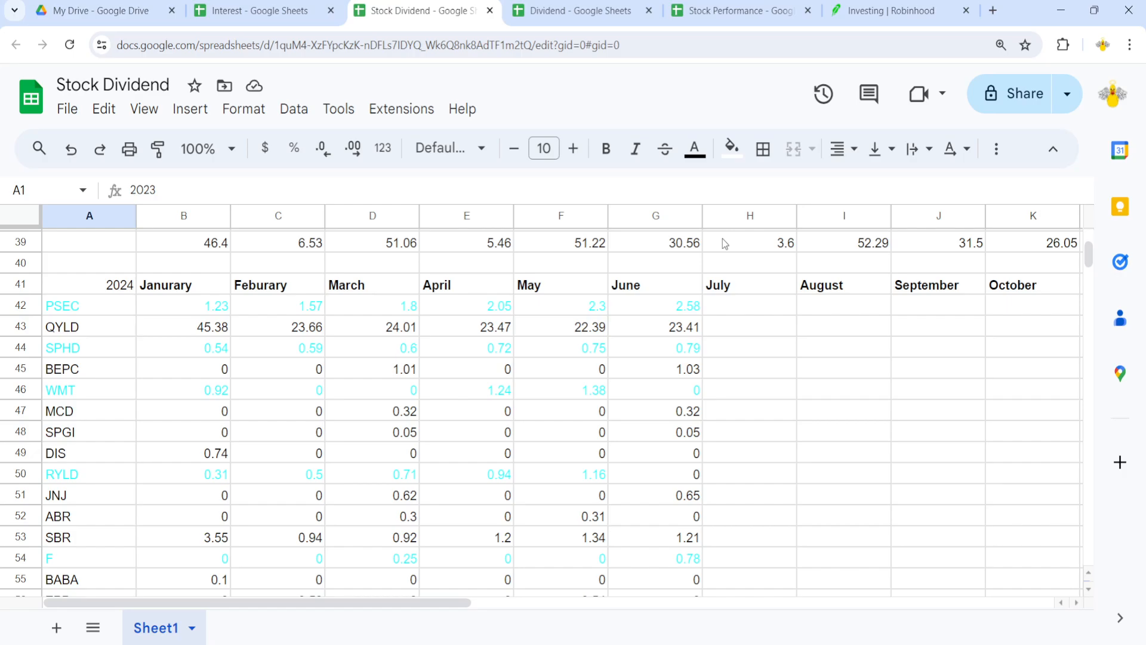
mouse_move(793, 388)
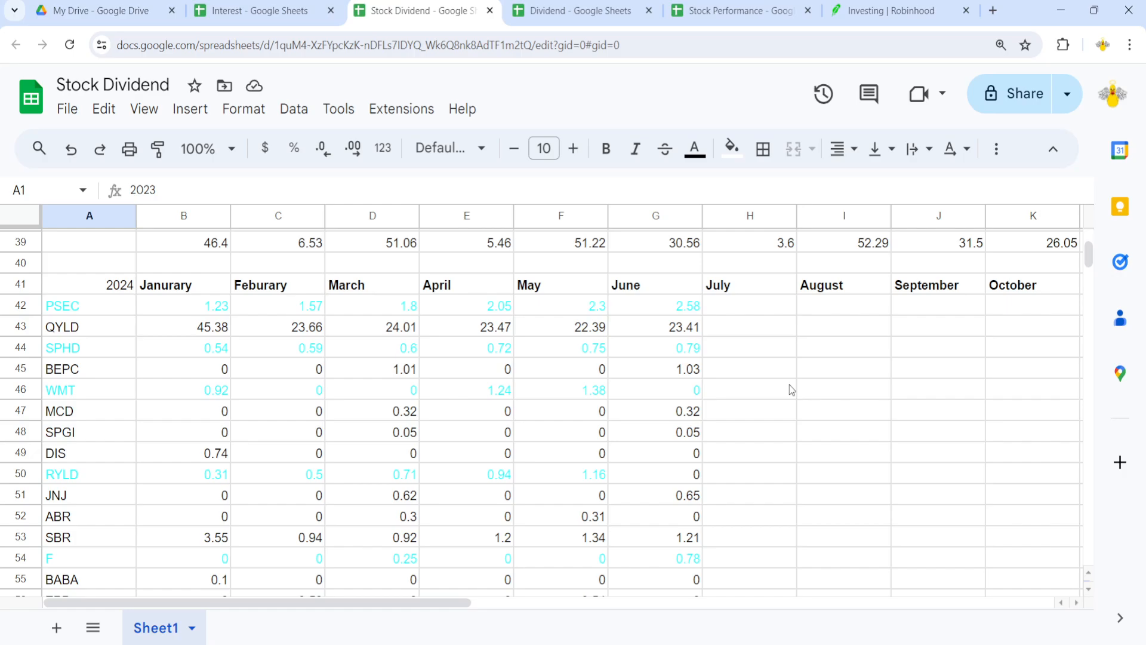
mouse_move(747, 432)
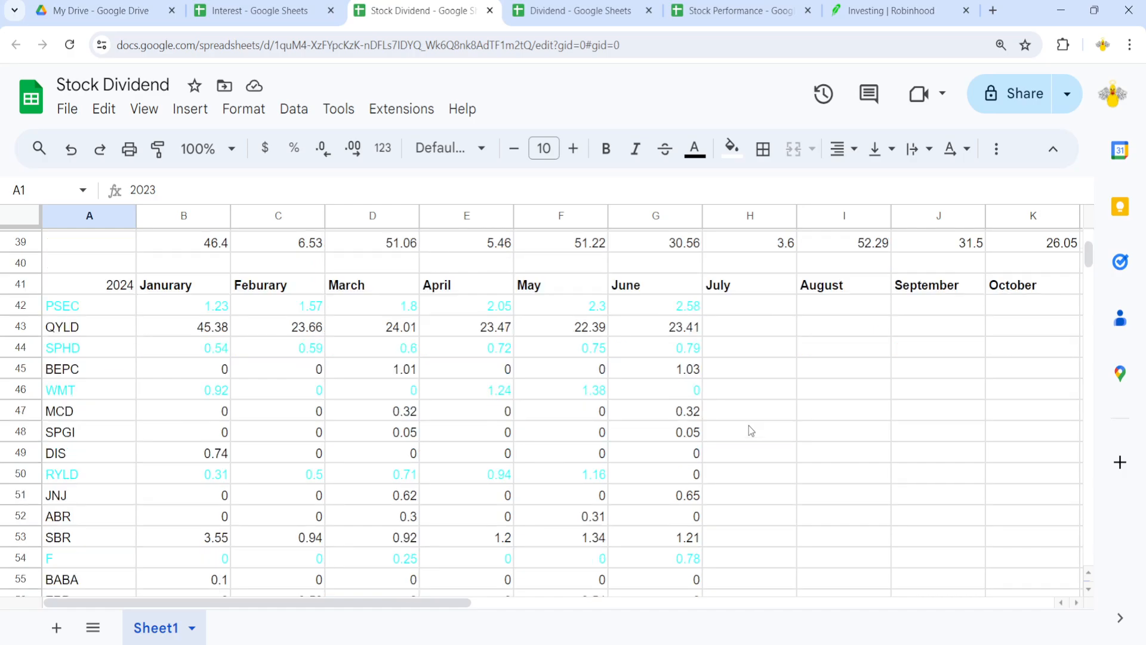
mouse_move(651, 322)
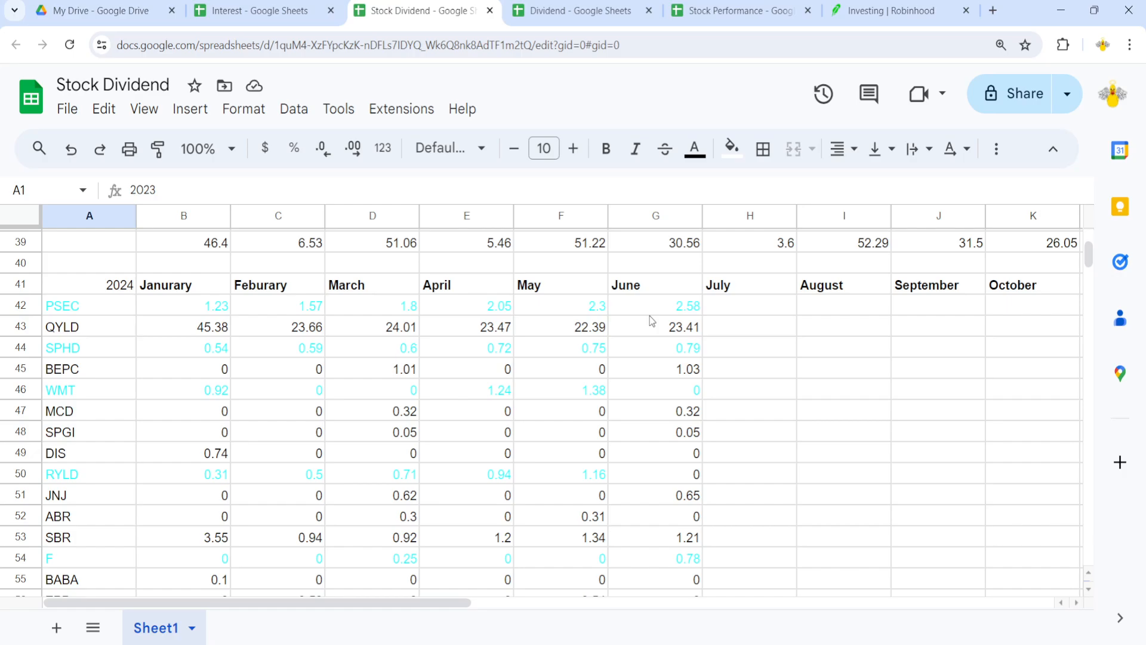
mouse_move(665, 379)
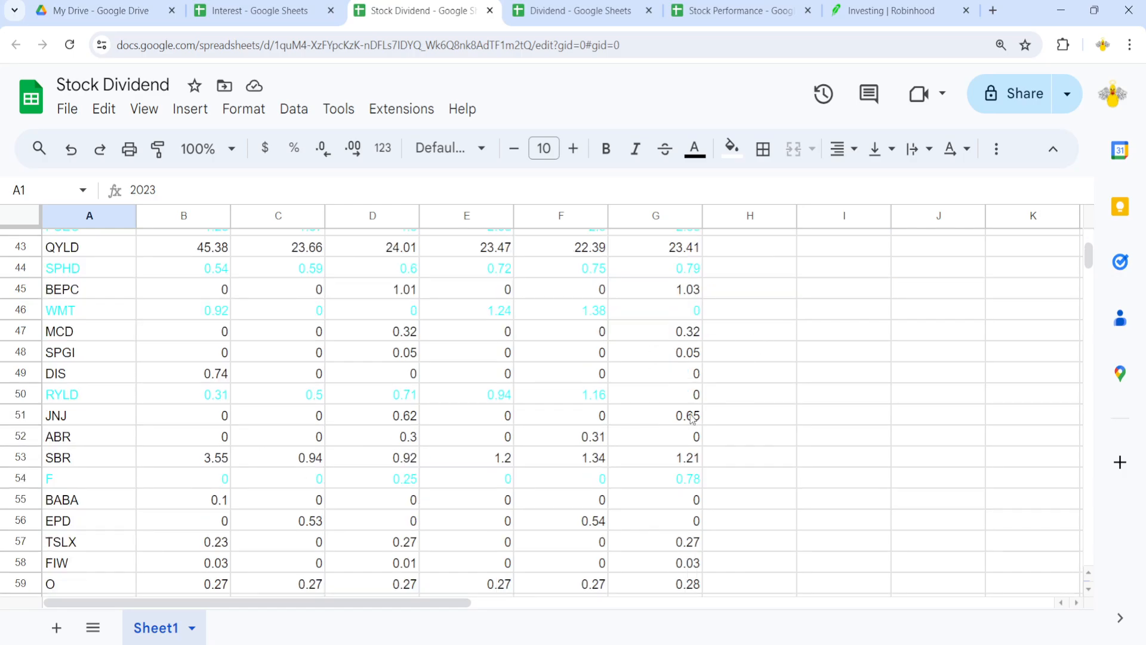
mouse_move(656, 413)
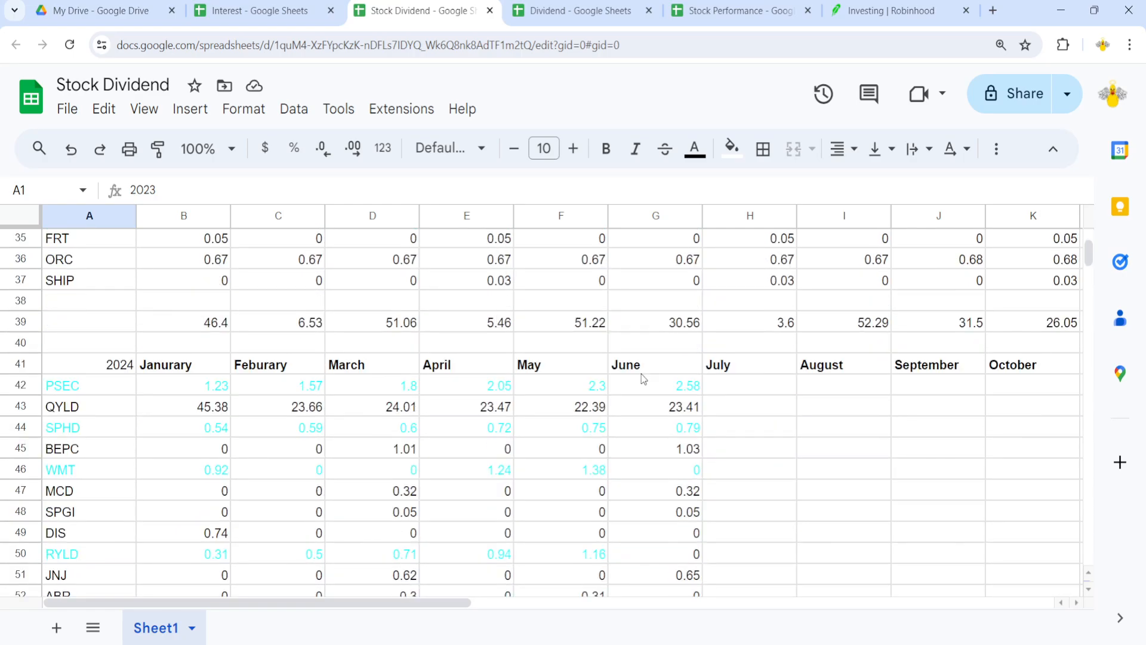
scroll(down, 3)
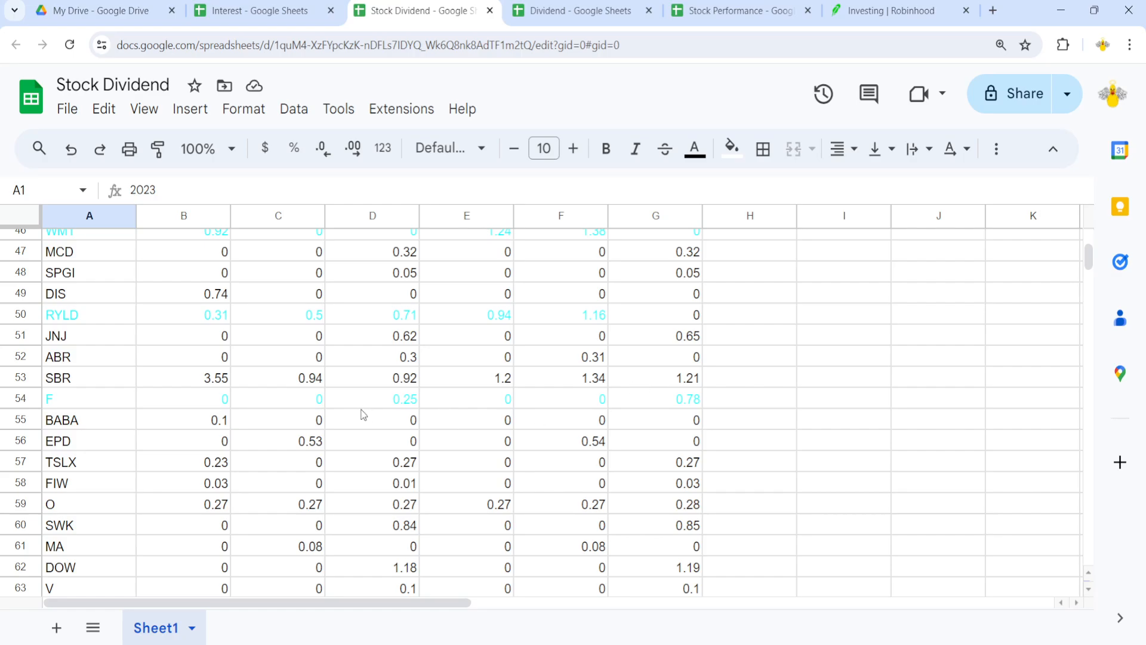
mouse_move(418, 415)
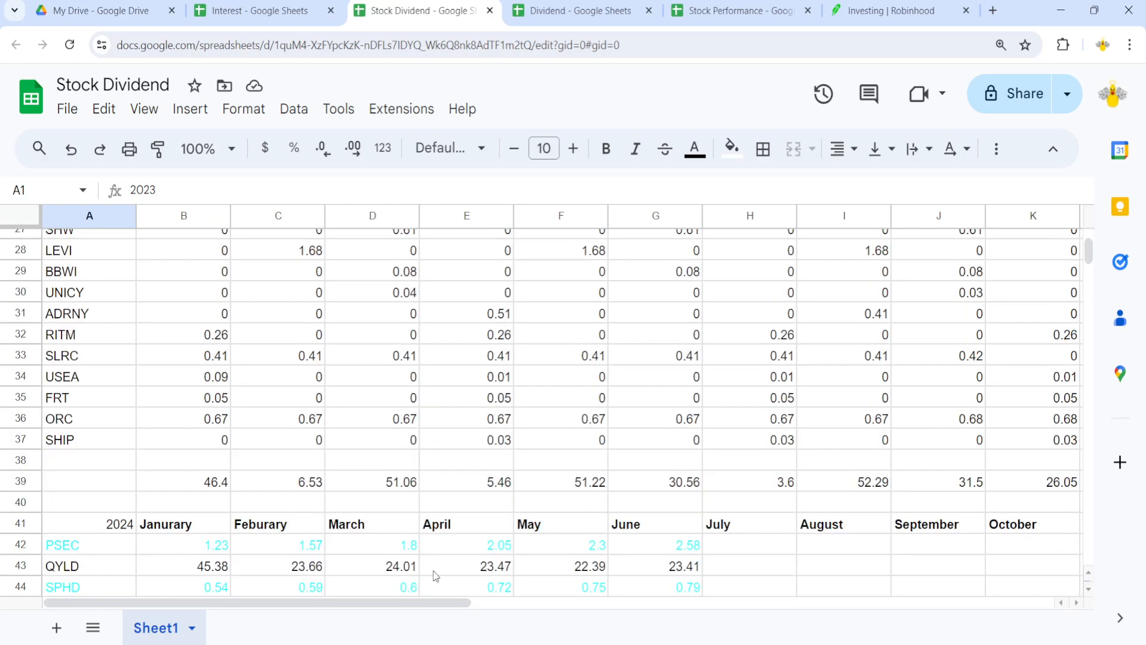
scroll(right, 3)
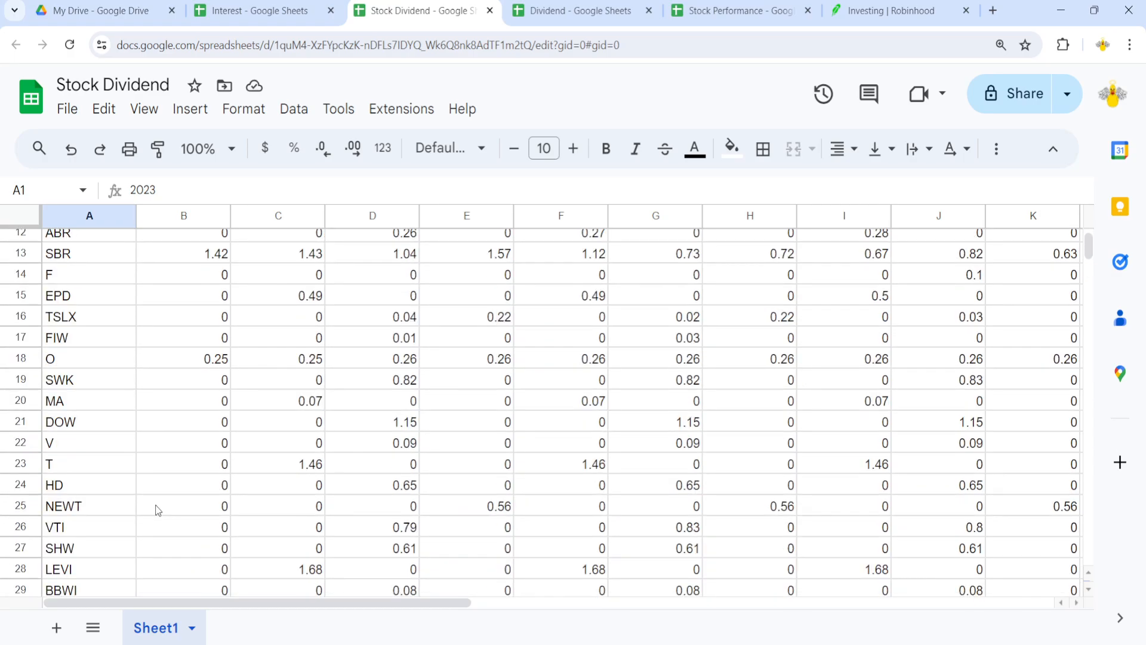
scroll(up, 3)
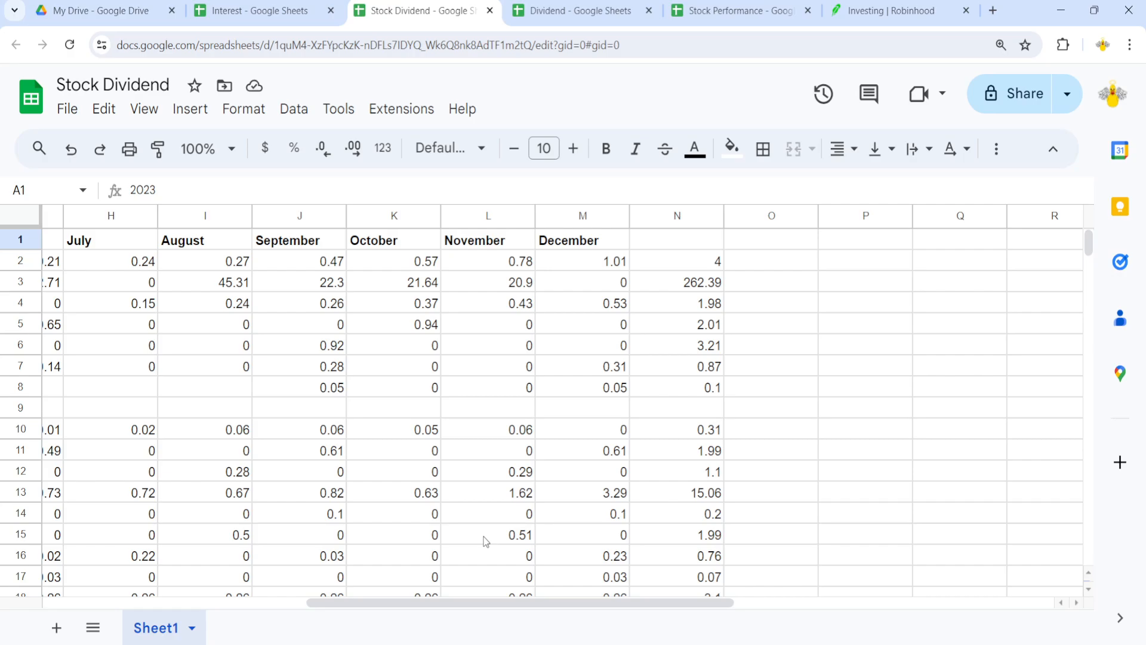
scroll(down, 3)
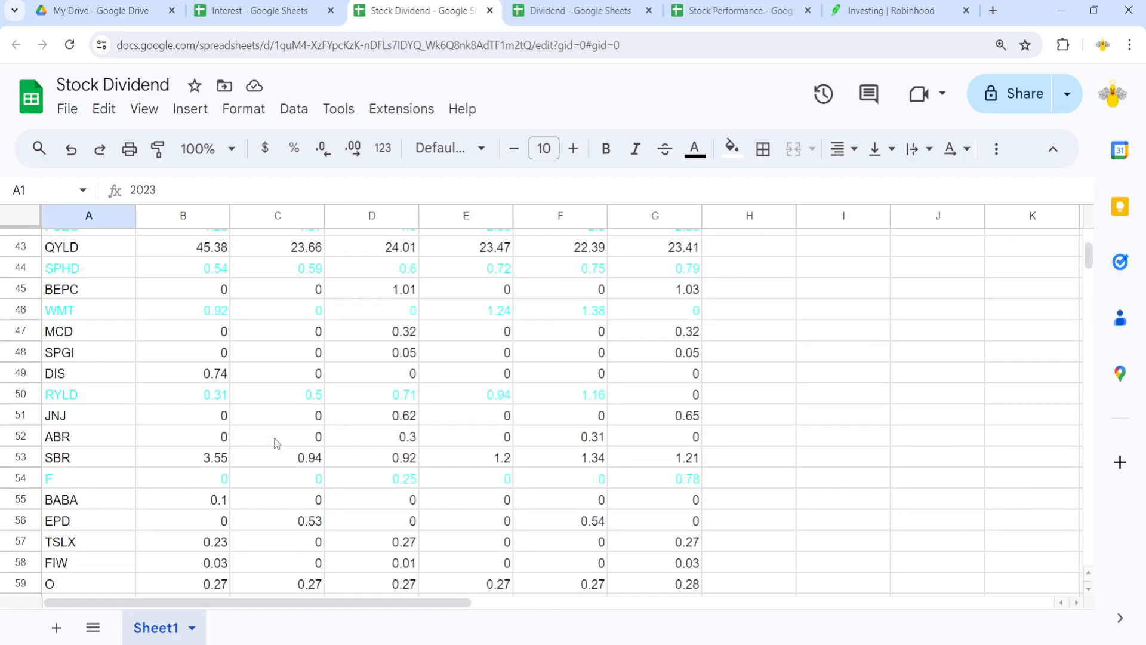
mouse_move(544, 374)
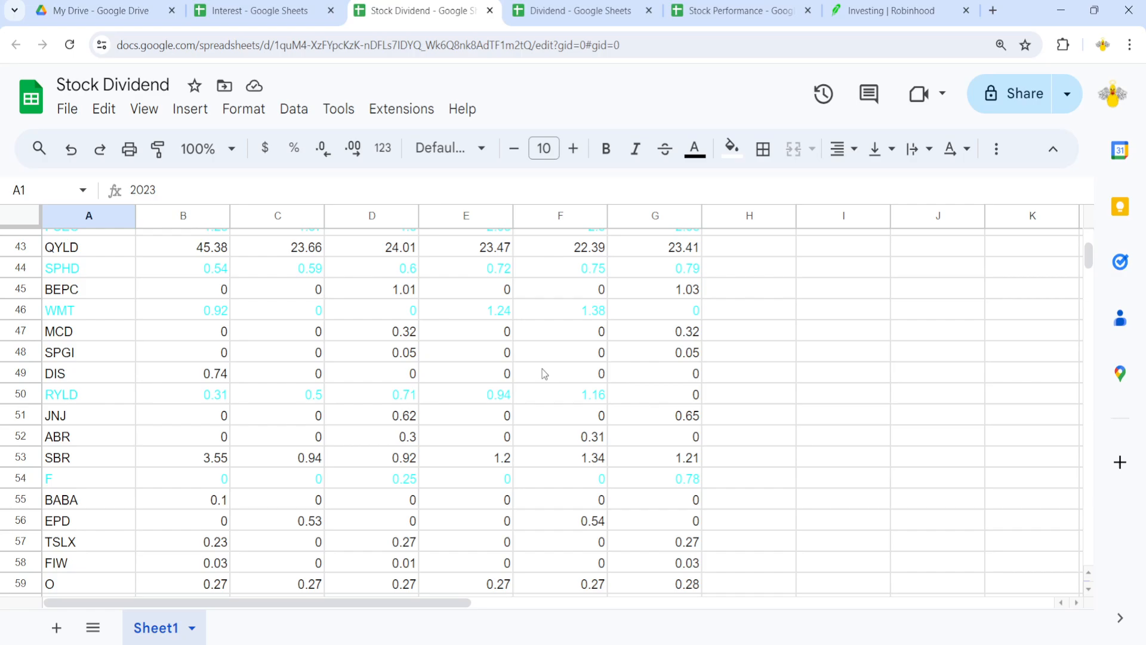
mouse_move(400, 488)
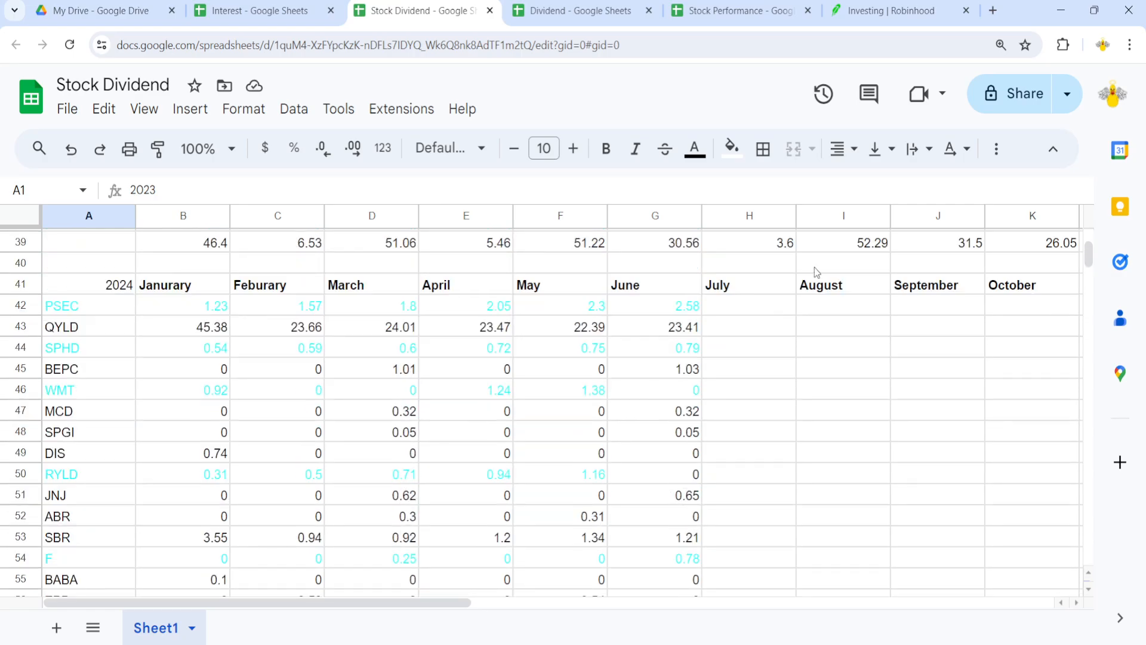
mouse_move(554, 393)
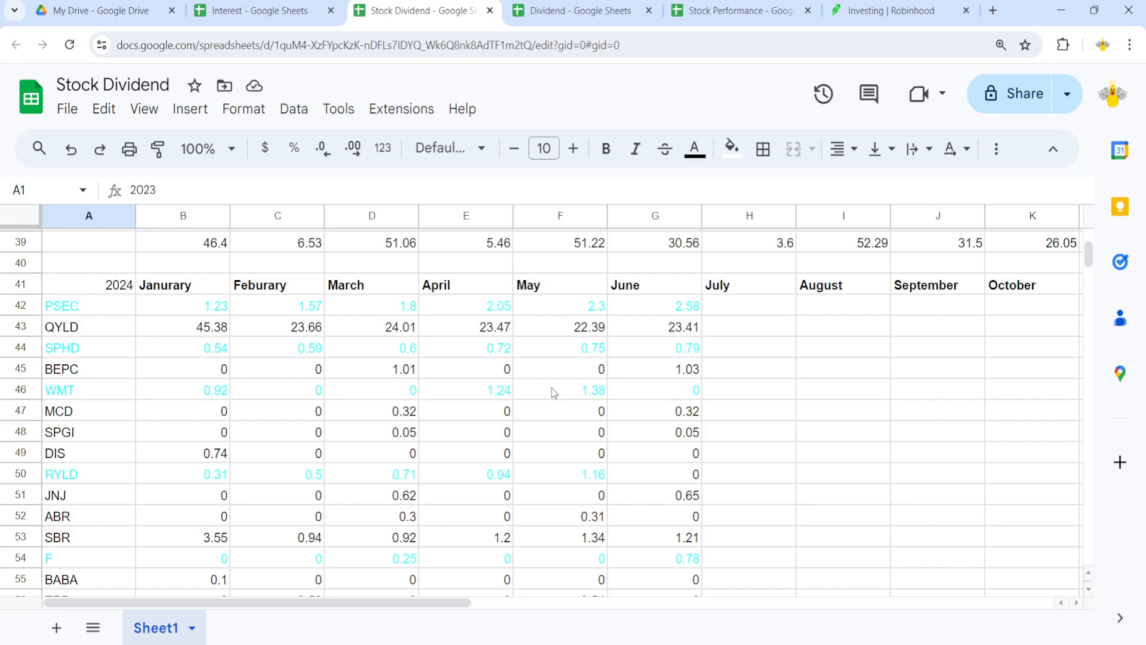
scroll(down, 3)
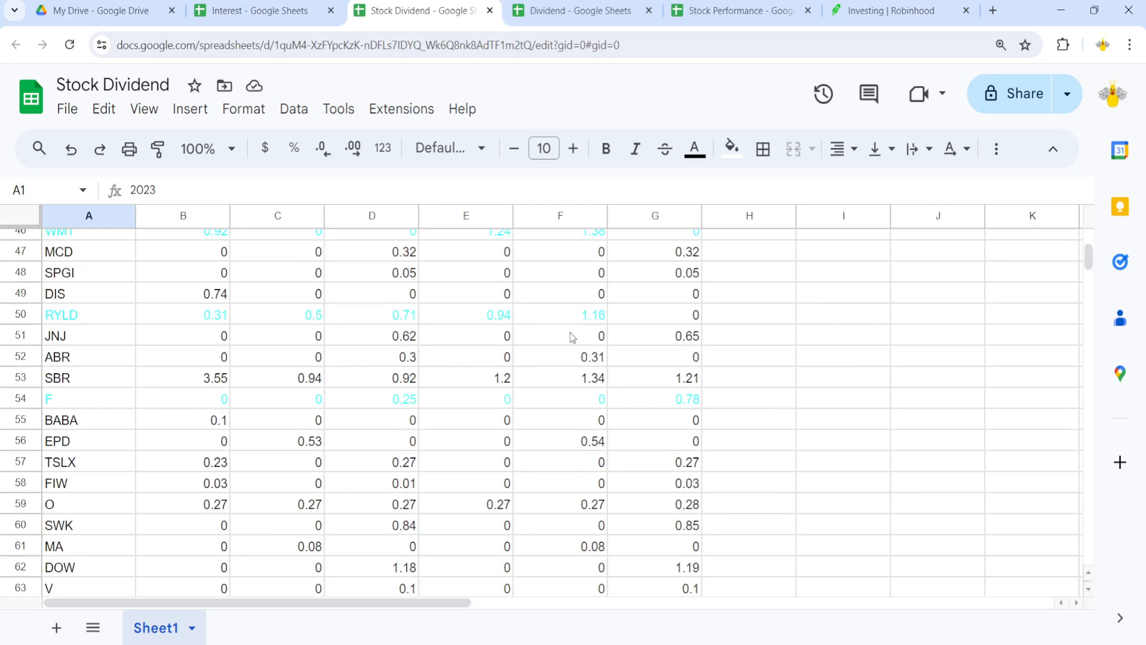
scroll(down, 3)
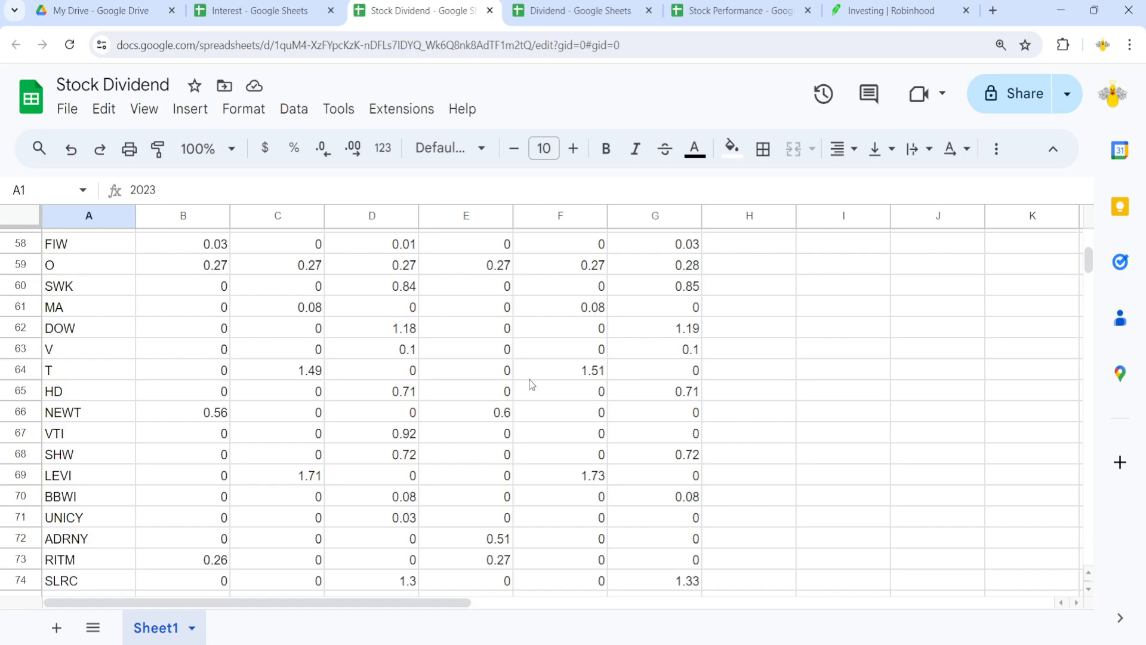
scroll(down, 3)
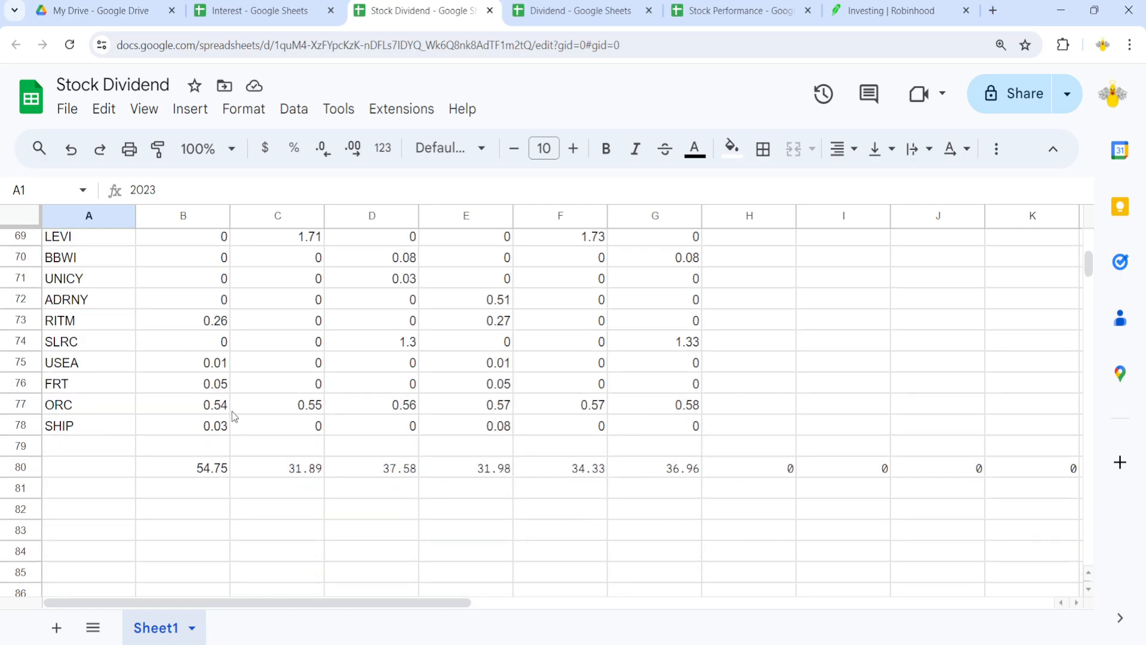
Review the Dividend sheet's yearly totals, then bring up the Stock Performance spreadsheet
click(576, 11)
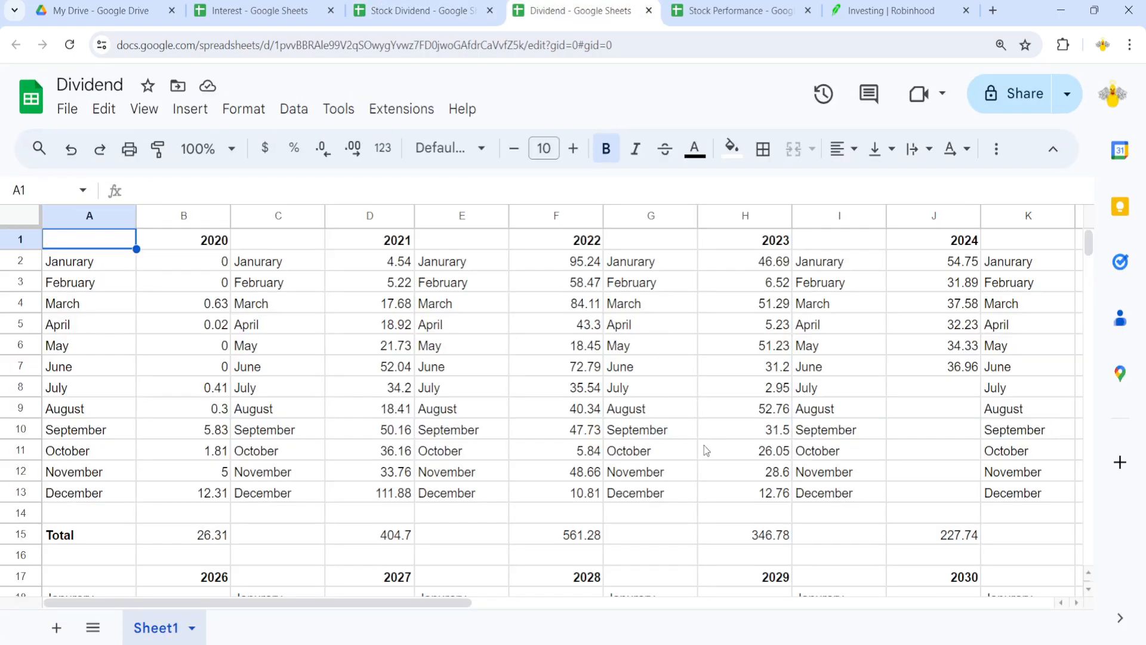
mouse_move(959, 380)
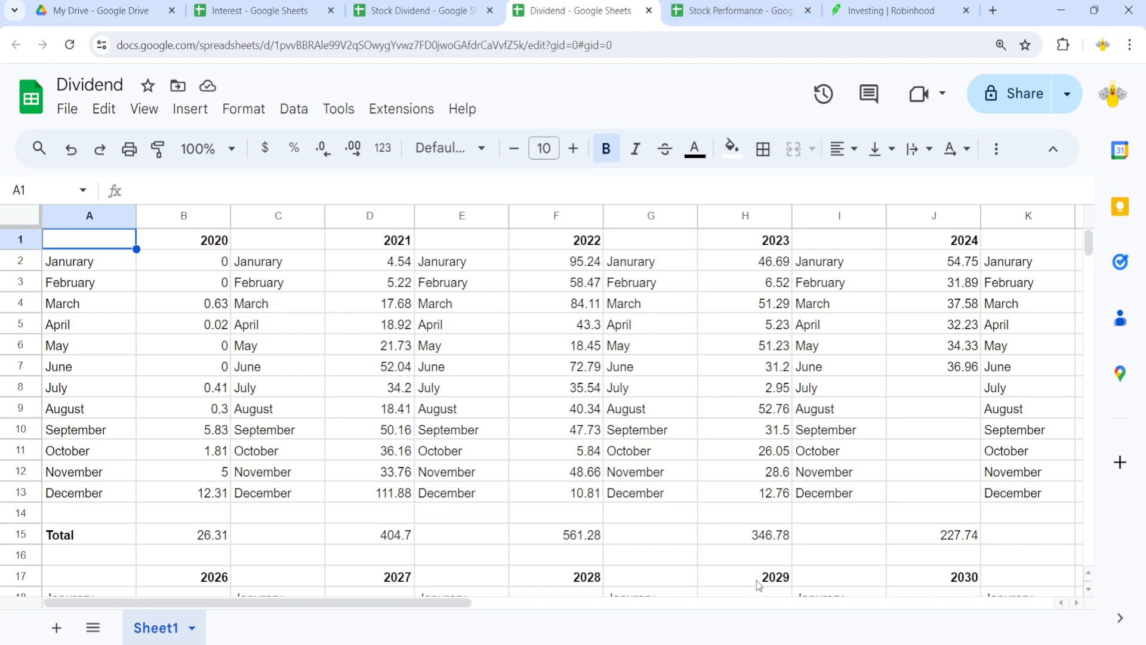
mouse_move(814, 554)
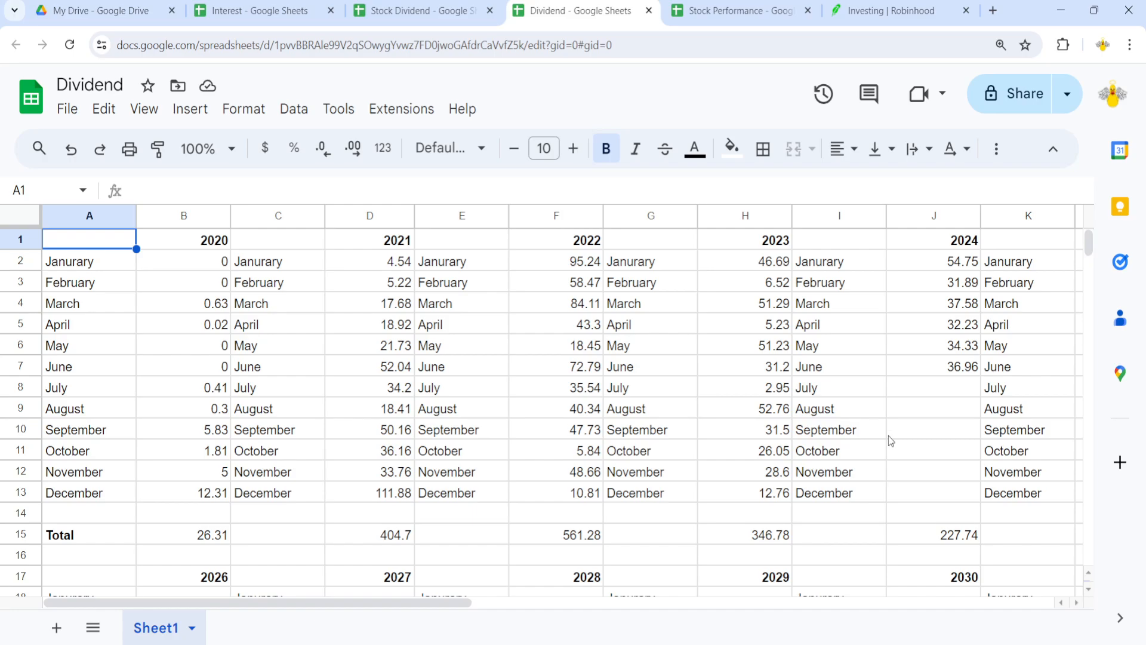
mouse_move(820, 394)
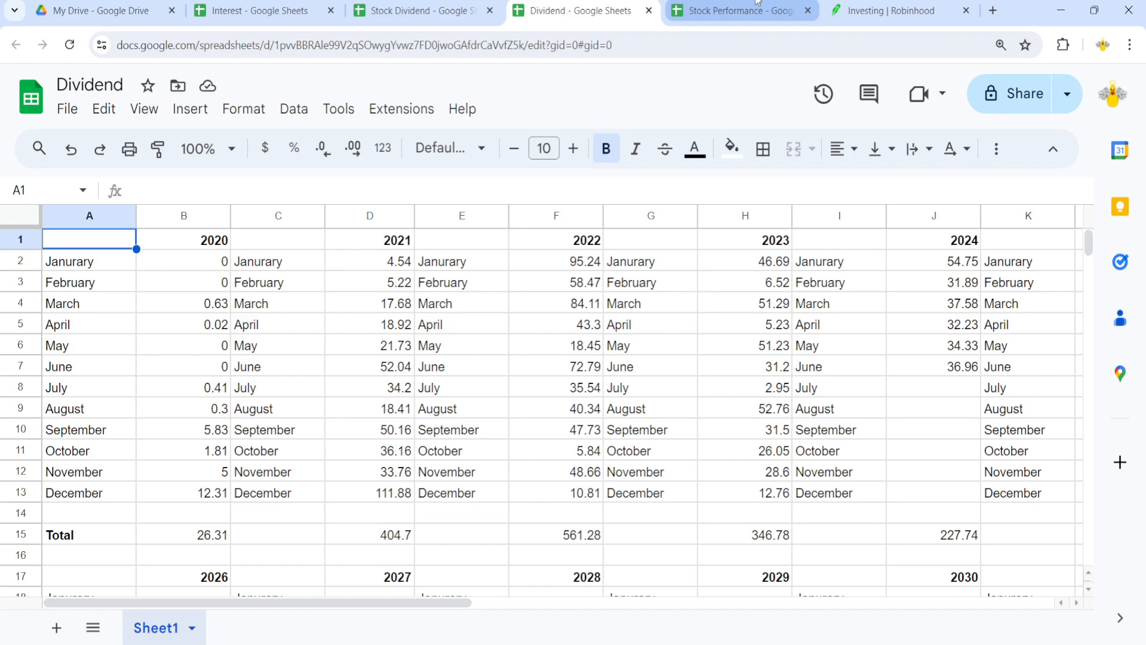
click(738, 10)
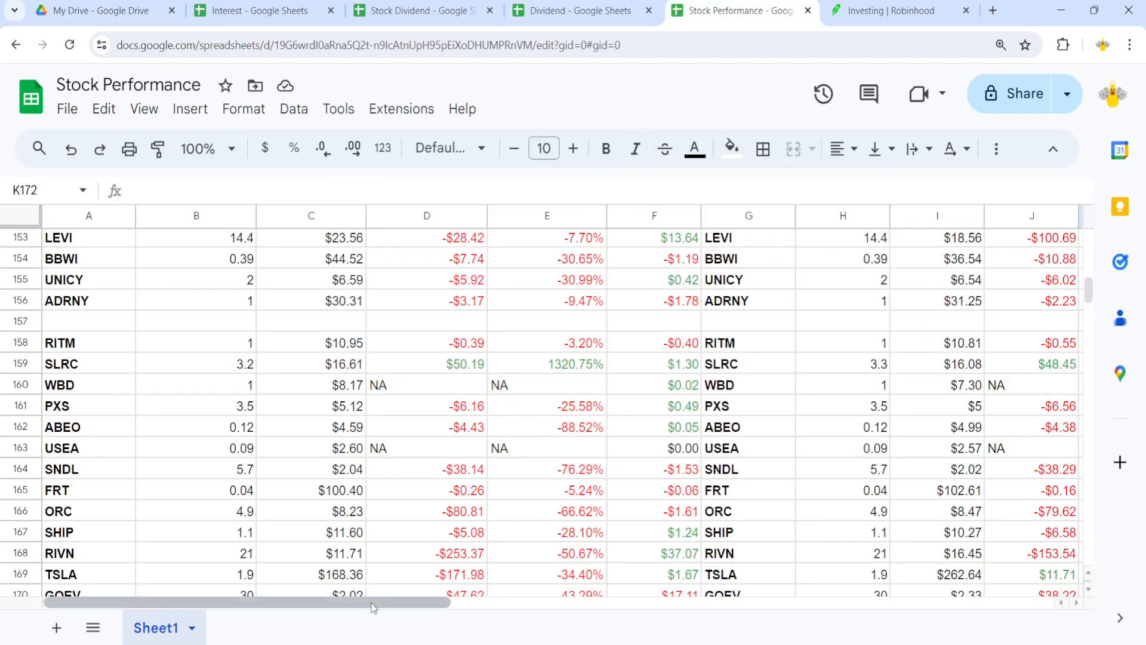
scroll(right, 3)
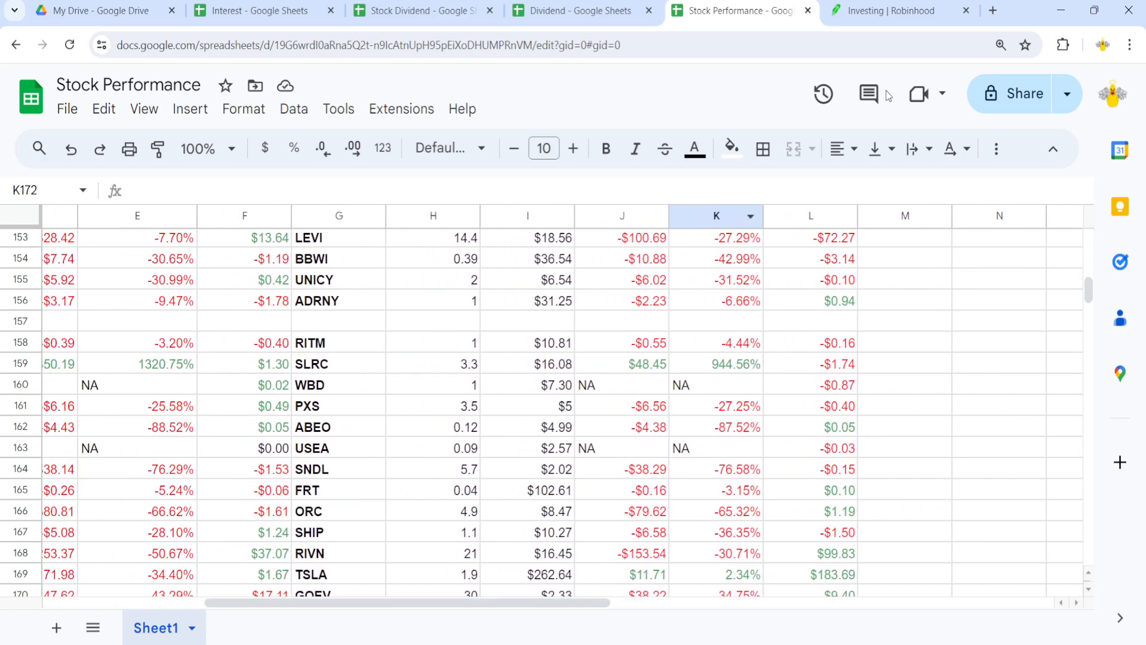
scroll(up, 3)
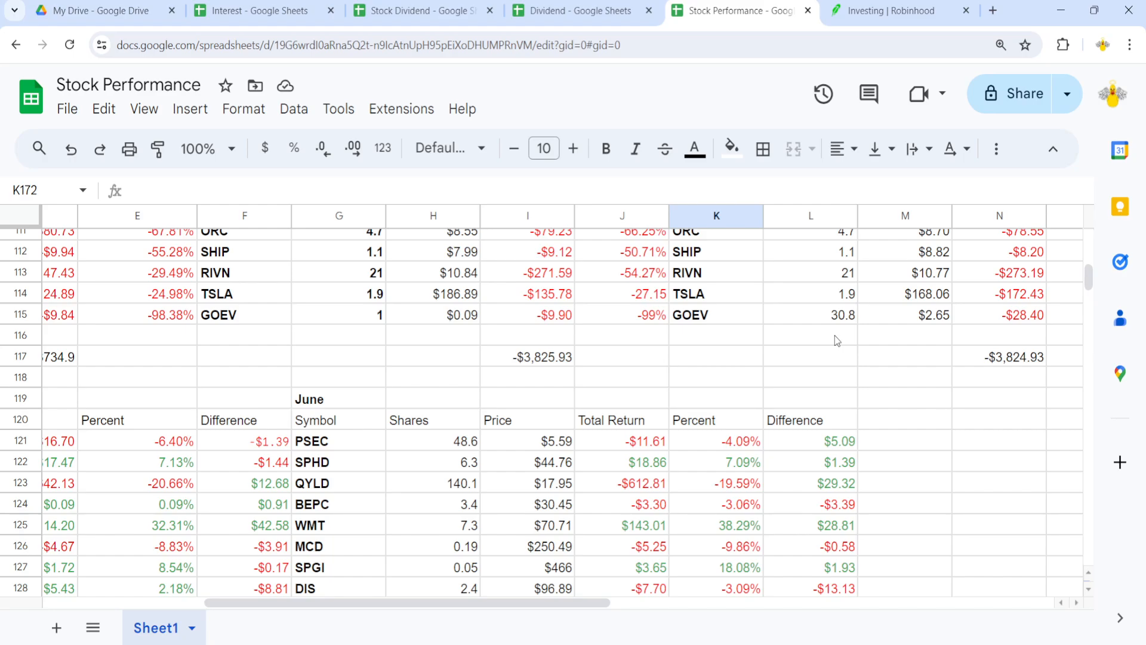
mouse_move(838, 341)
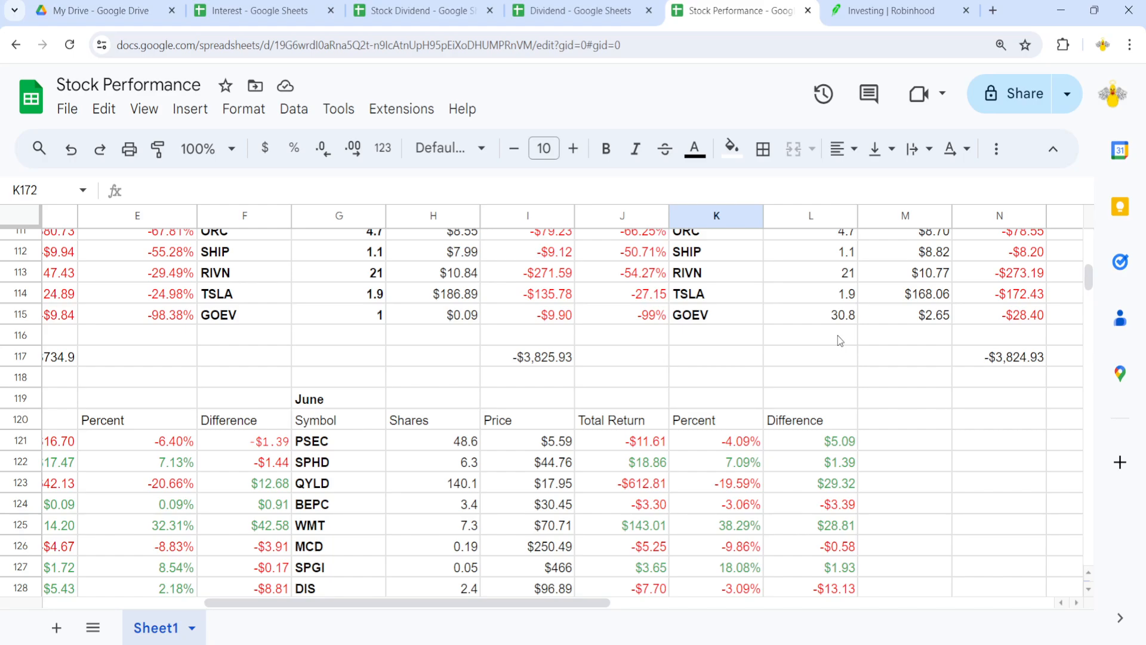
mouse_move(823, 448)
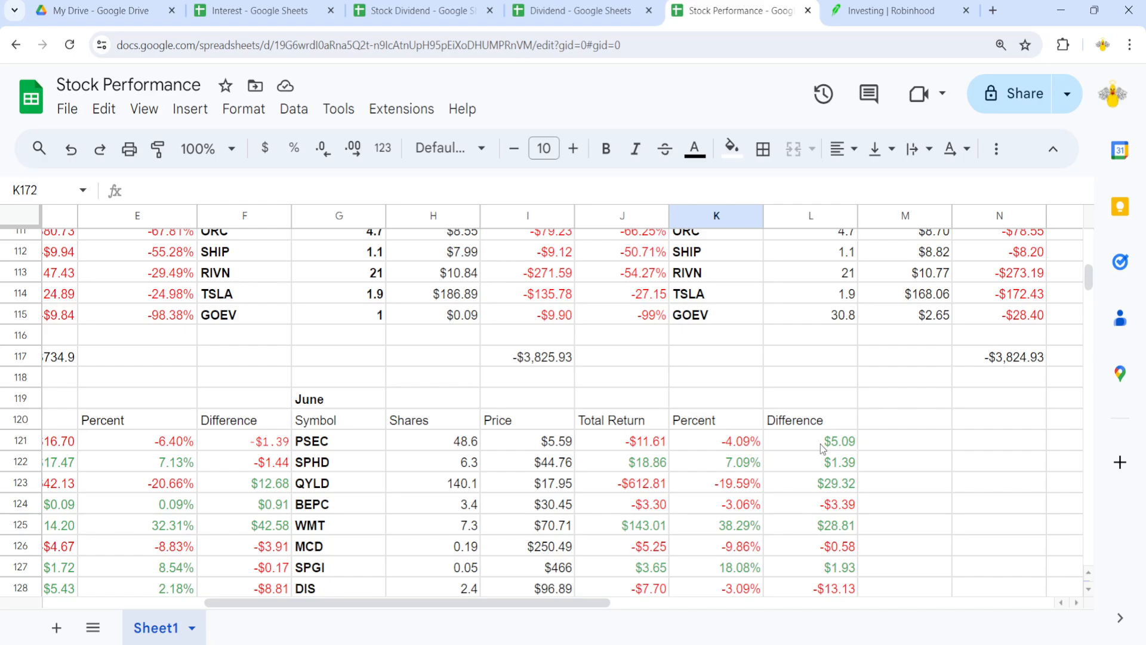
mouse_move(758, 491)
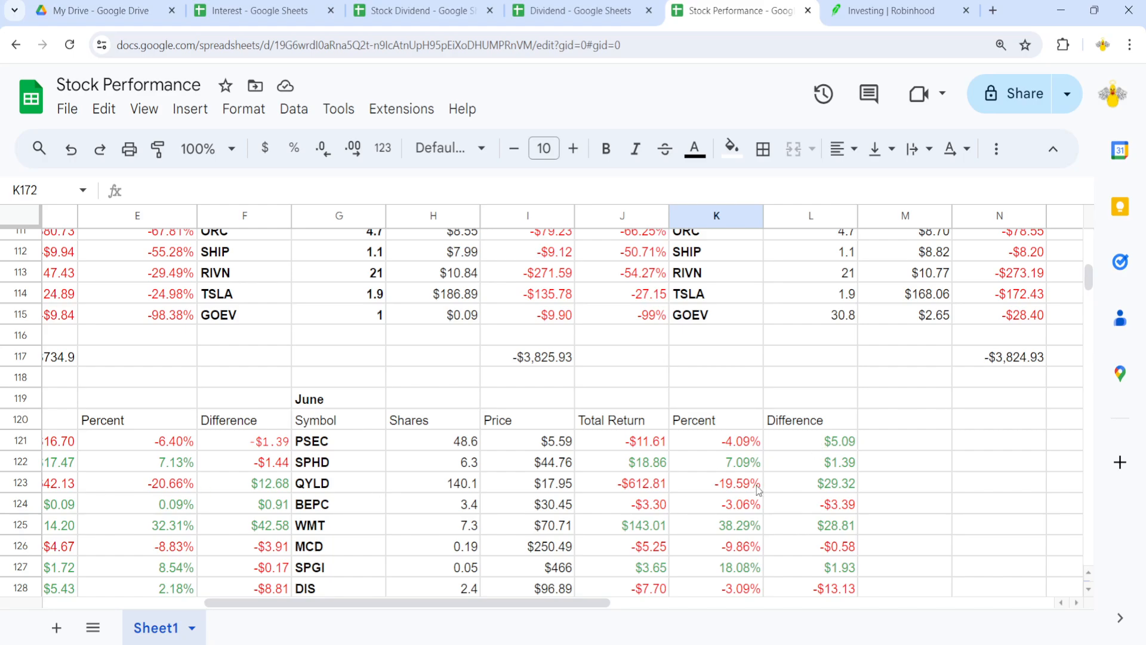
mouse_move(779, 491)
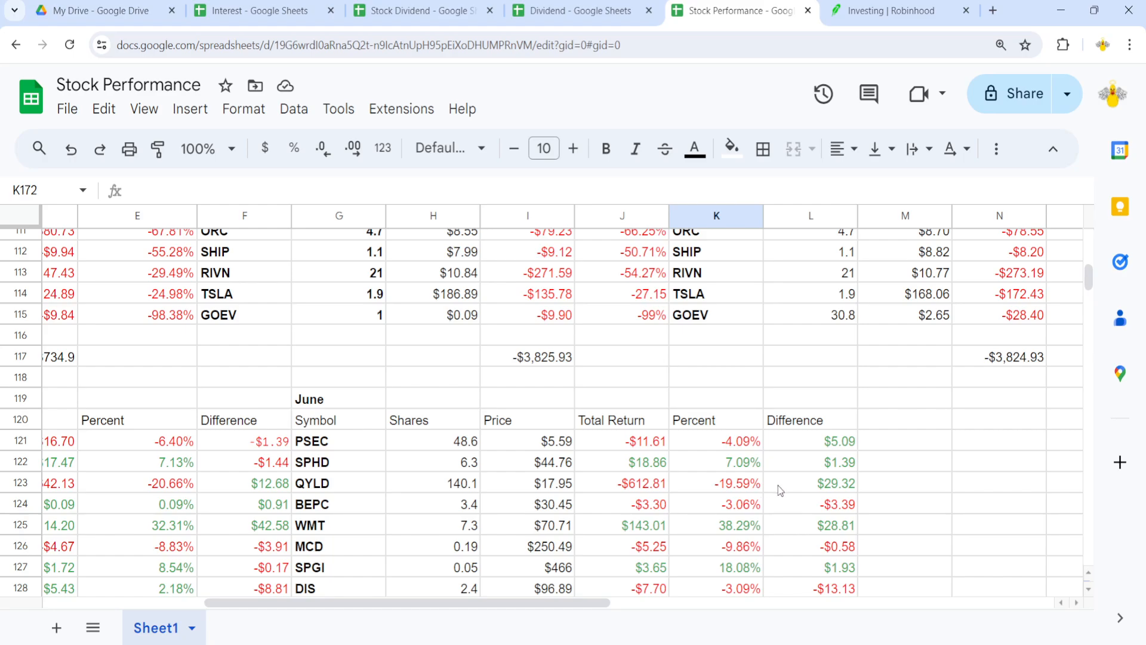
mouse_move(771, 489)
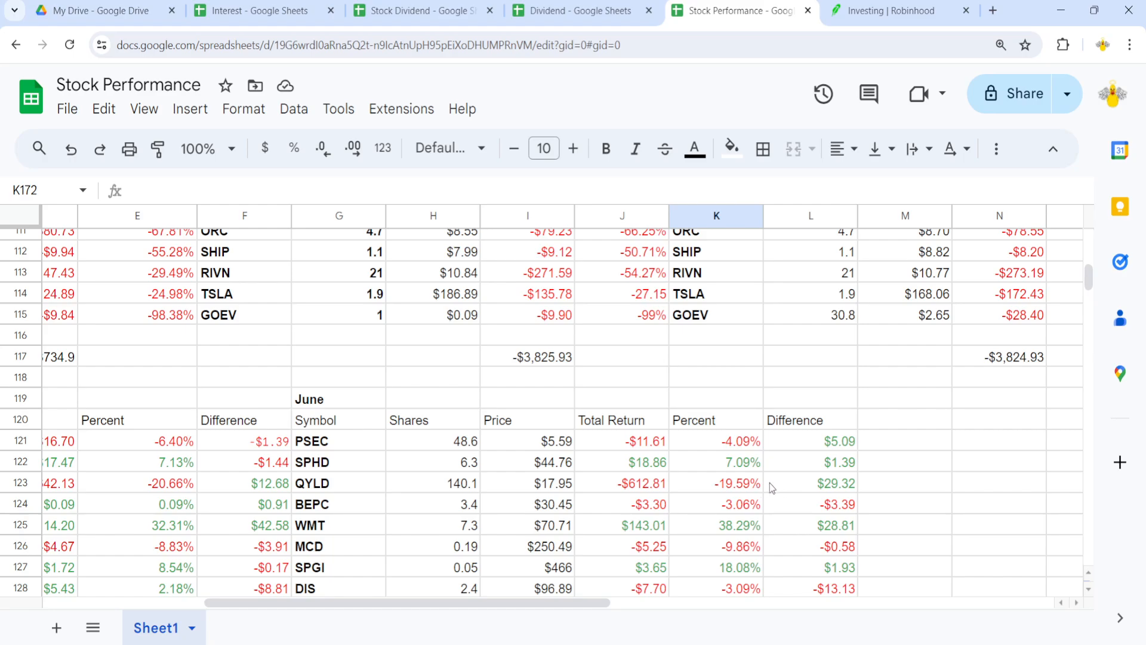
mouse_move(828, 488)
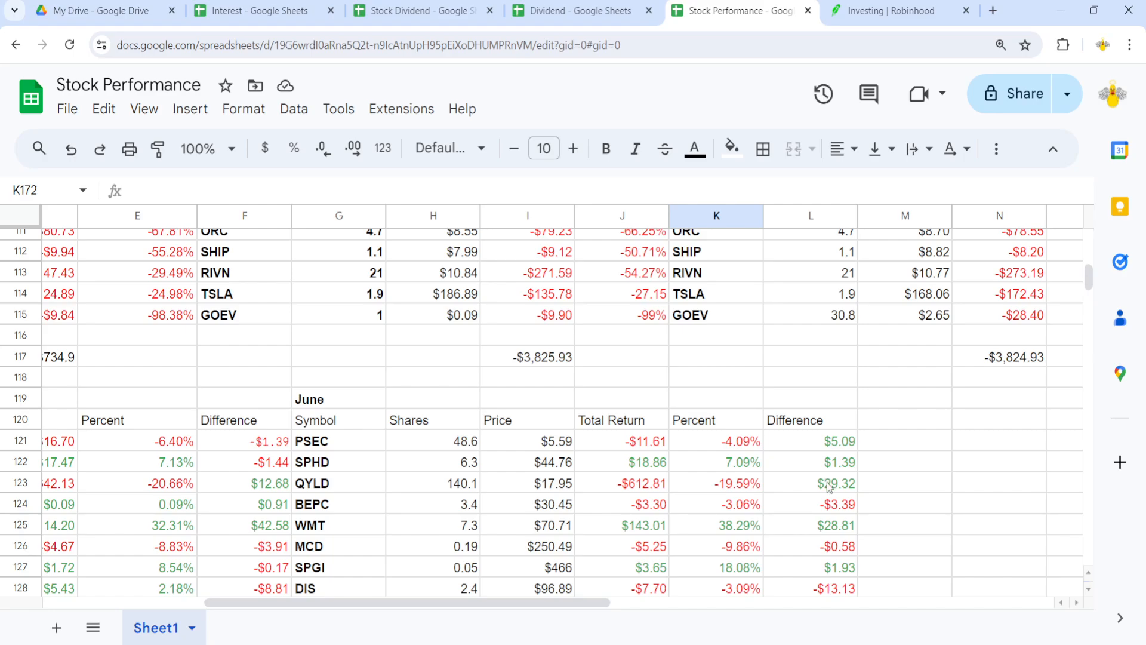
scroll(down, 3)
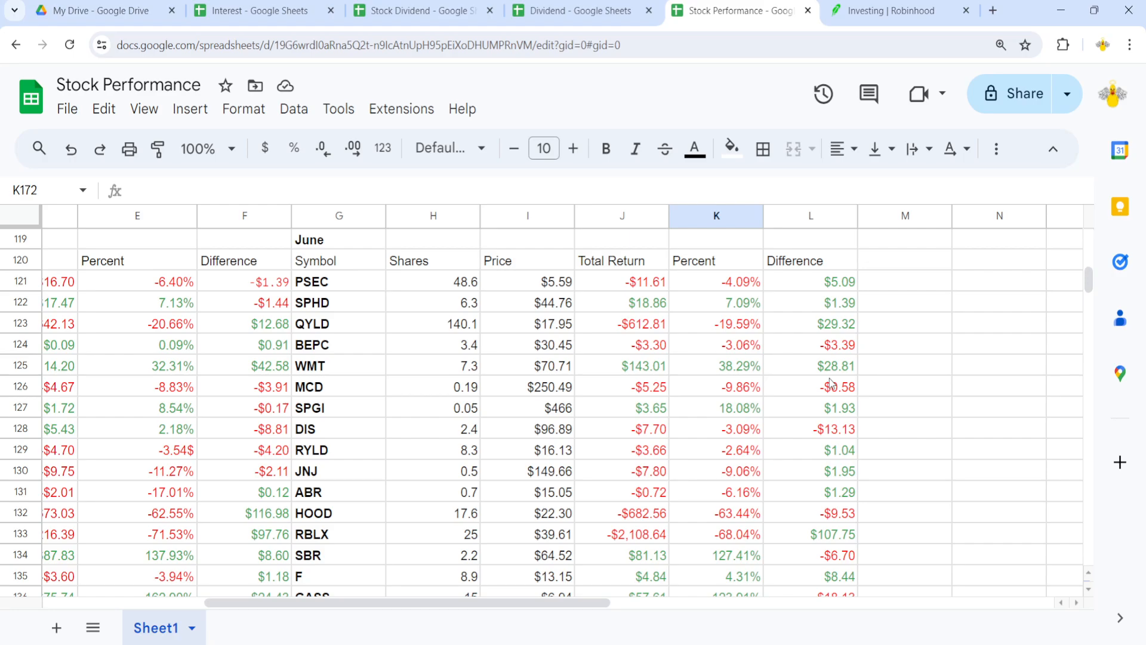
mouse_move(680, 446)
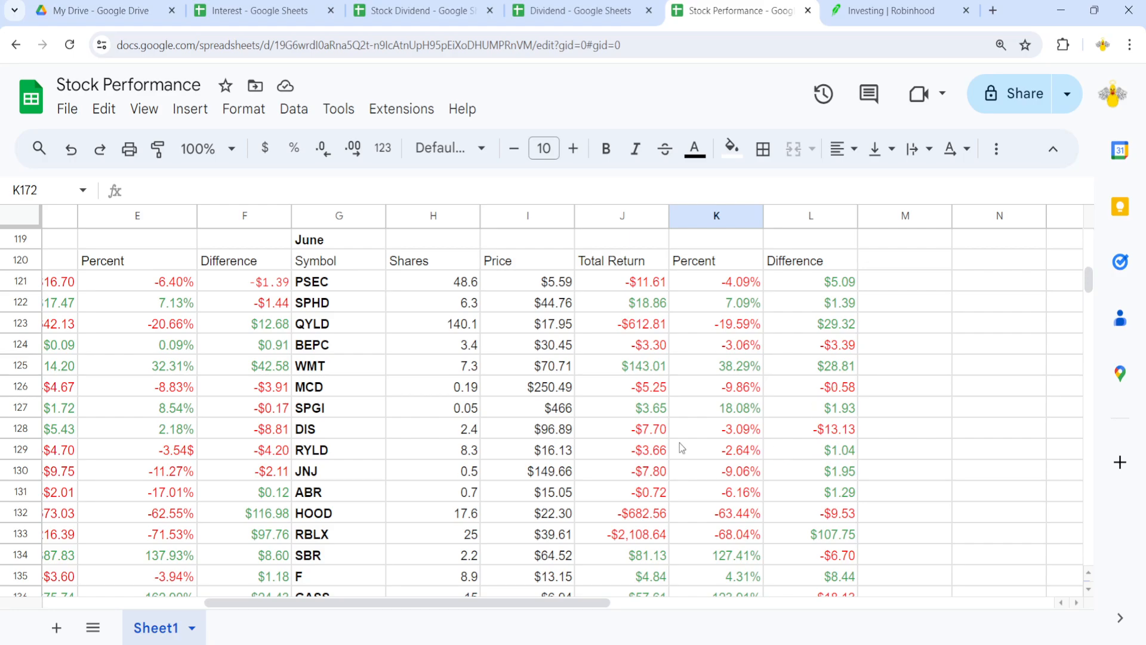
mouse_move(849, 437)
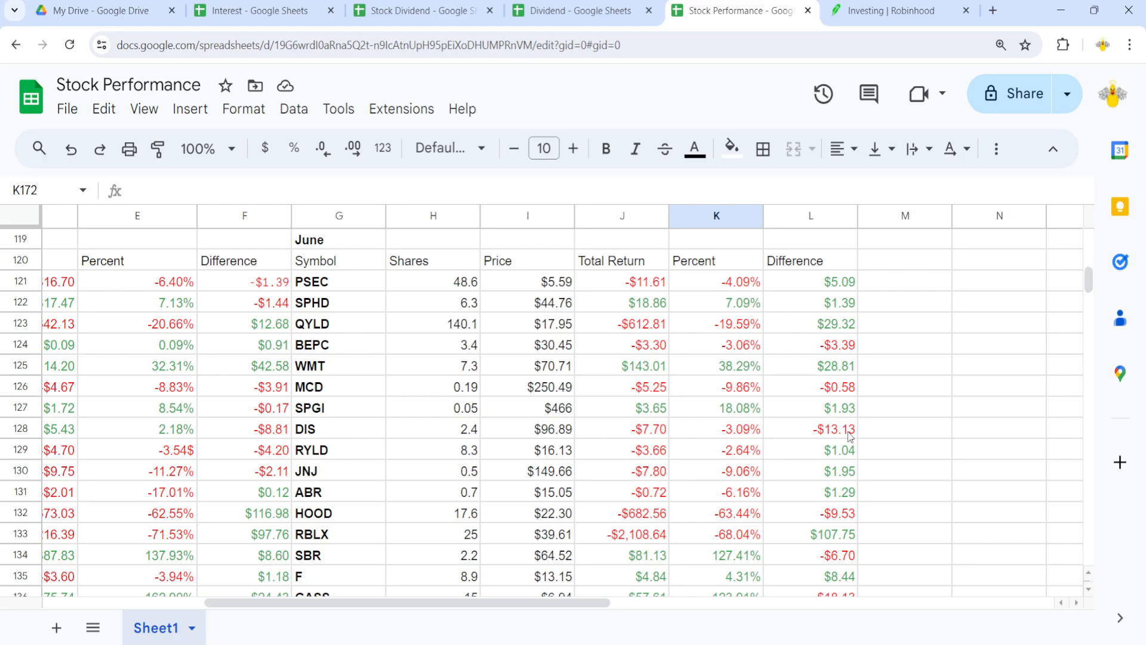
scroll(down, 3)
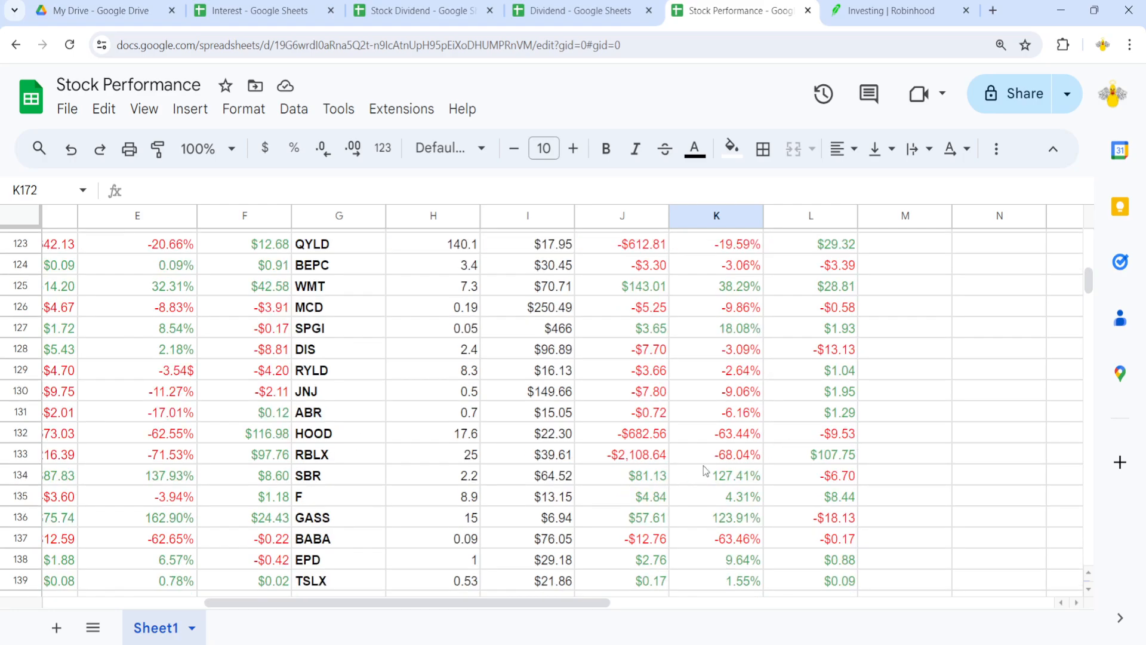
mouse_move(817, 472)
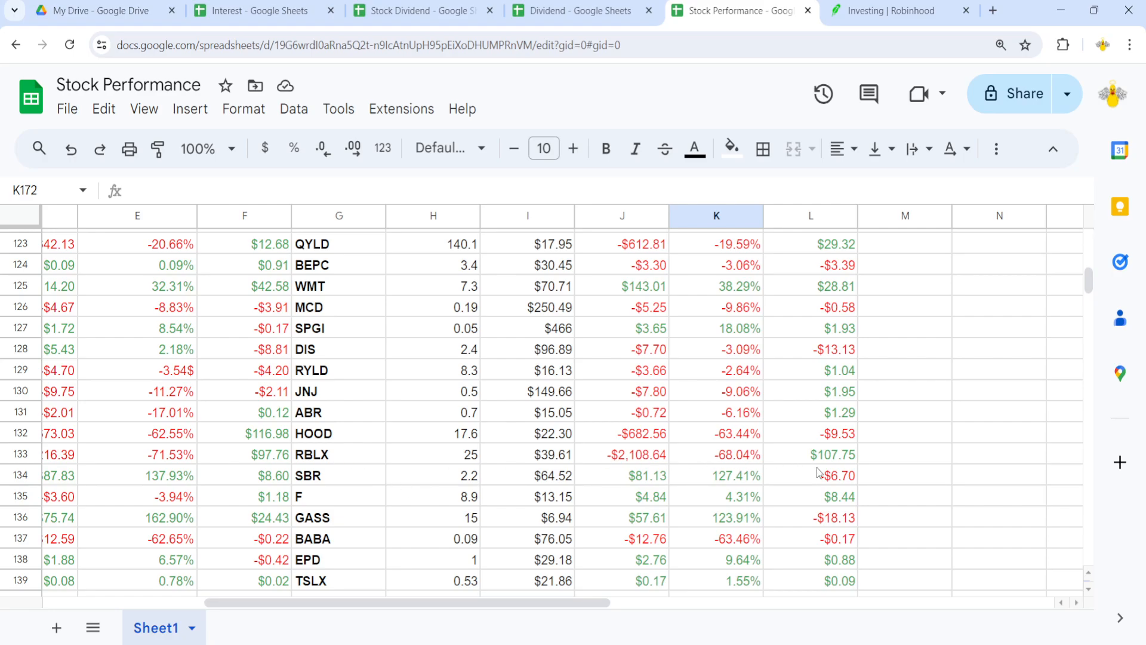
scroll(down, 3)
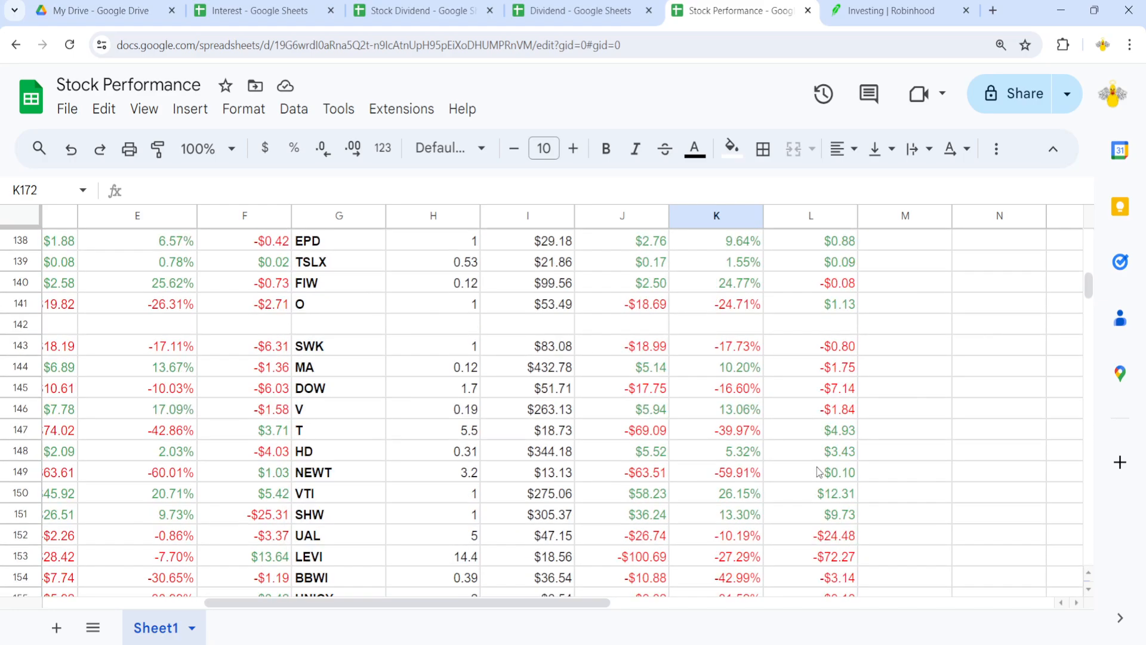
mouse_move(510, 548)
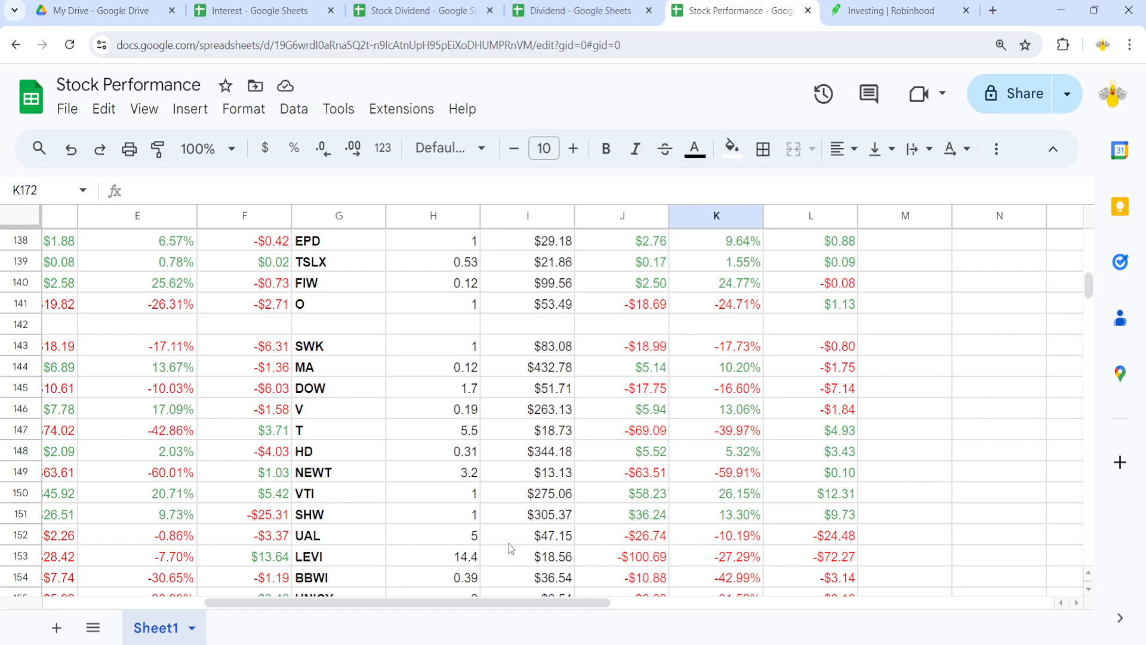
scroll(down, 3)
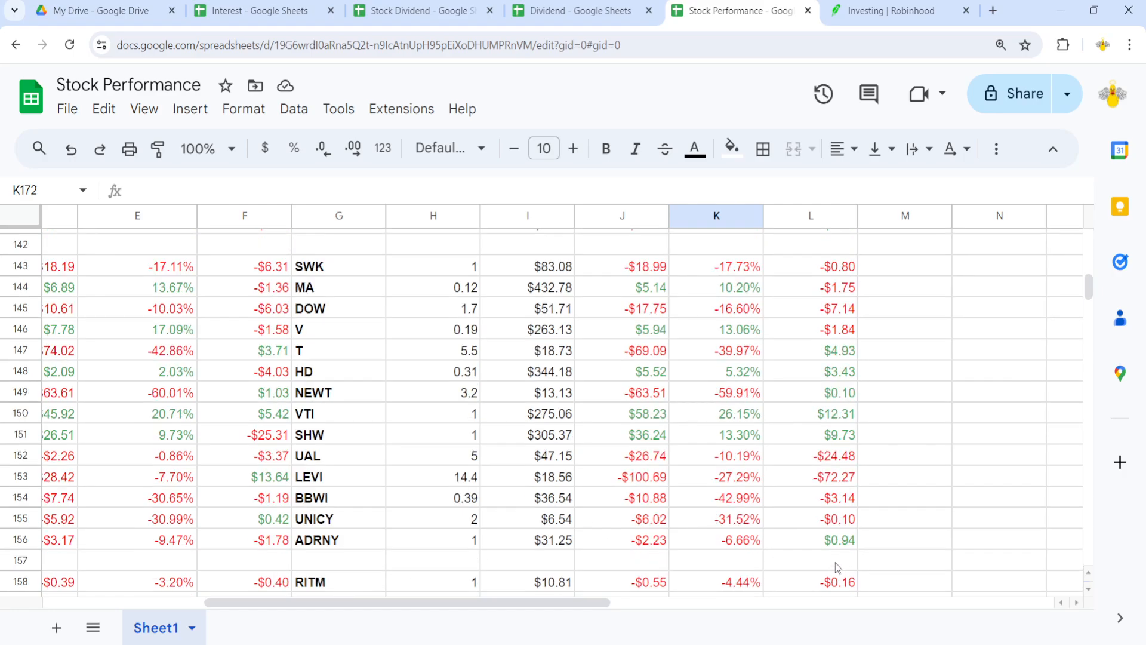
mouse_move(802, 529)
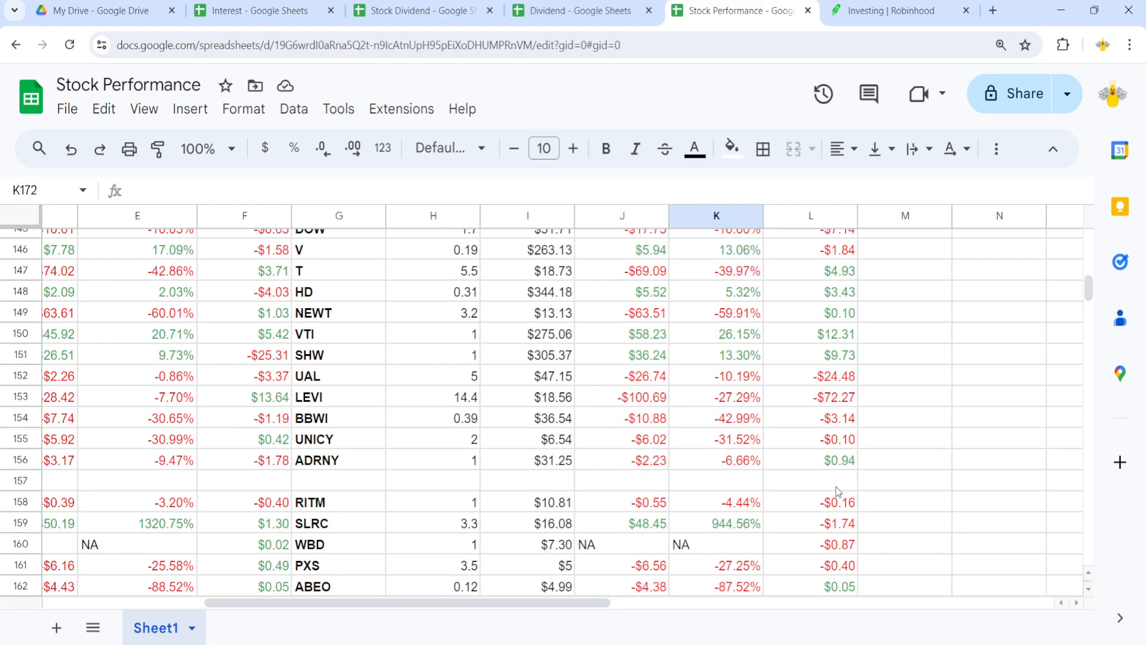
scroll(down, 3)
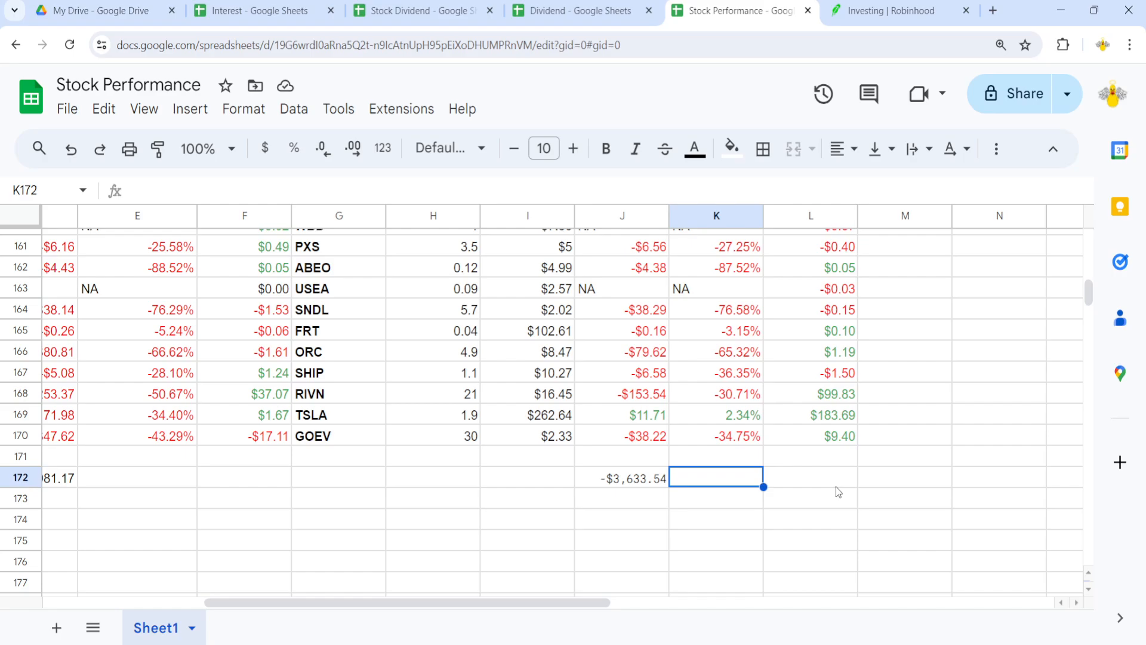
mouse_move(414, 463)
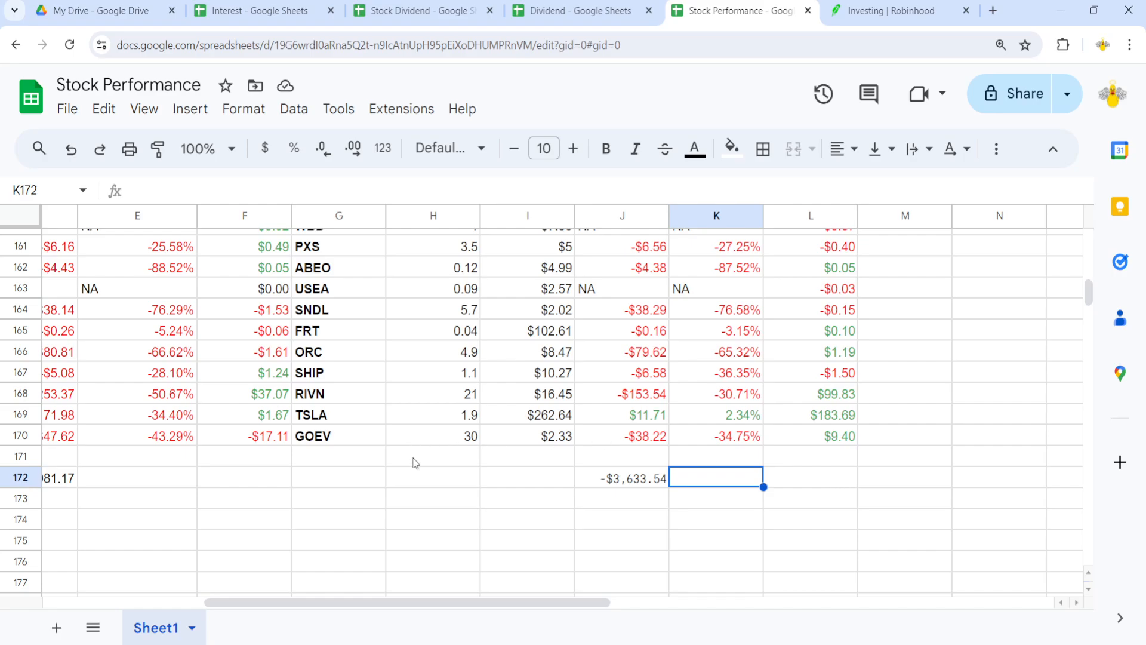
mouse_move(838, 431)
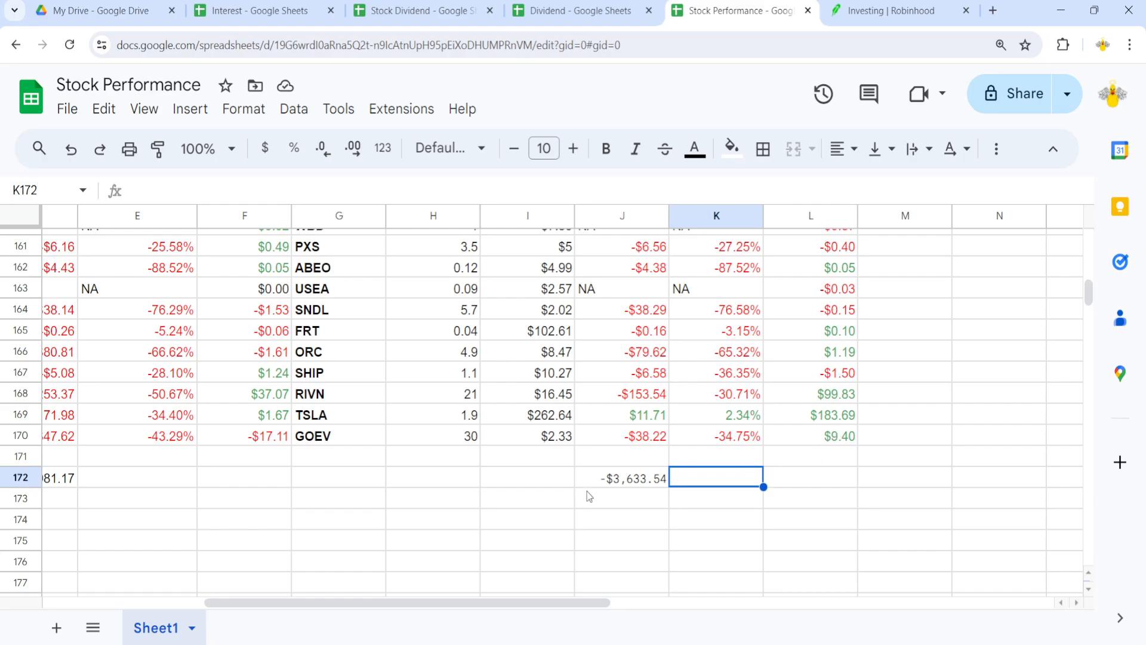
scroll(right, 3)
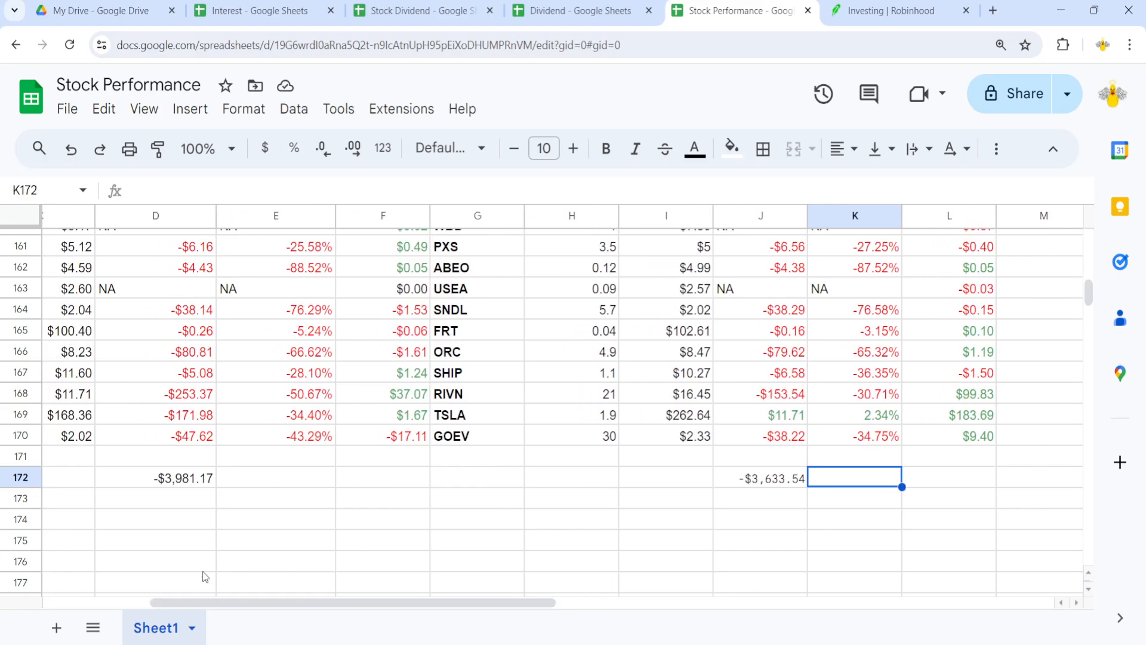
mouse_move(195, 512)
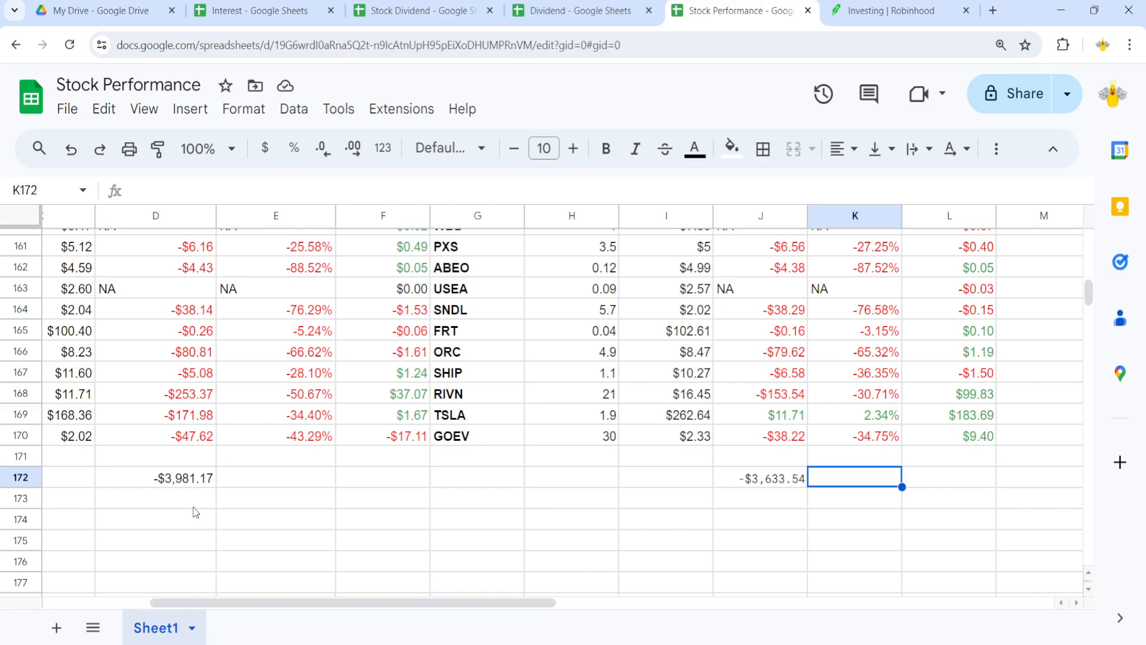
mouse_move(710, 451)
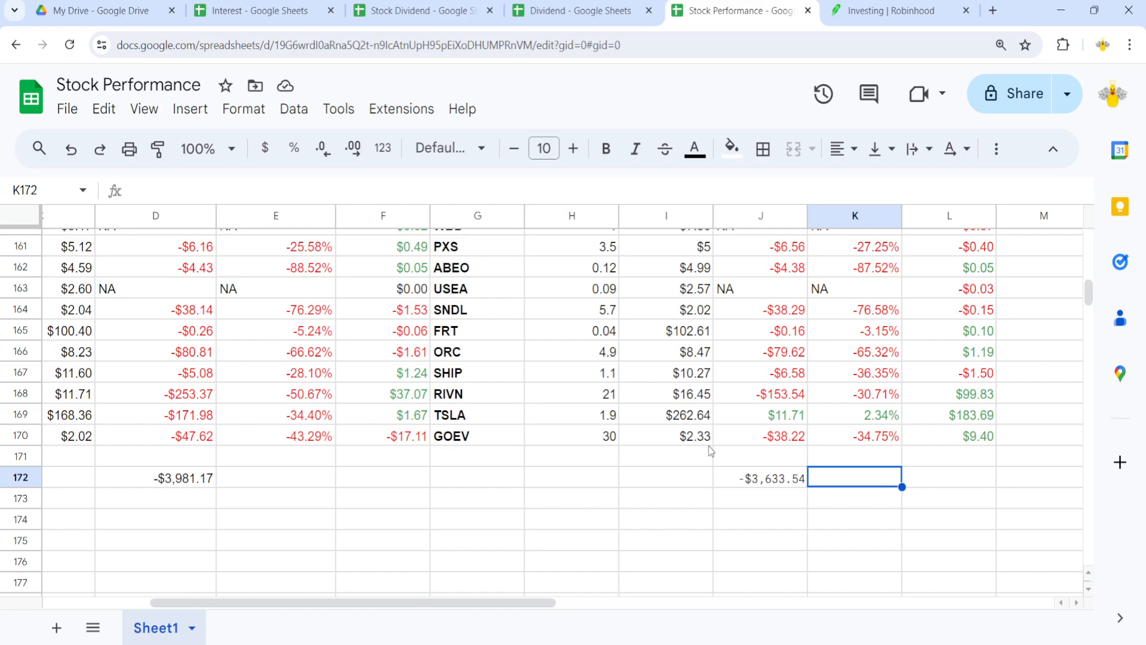
scroll(up, 3)
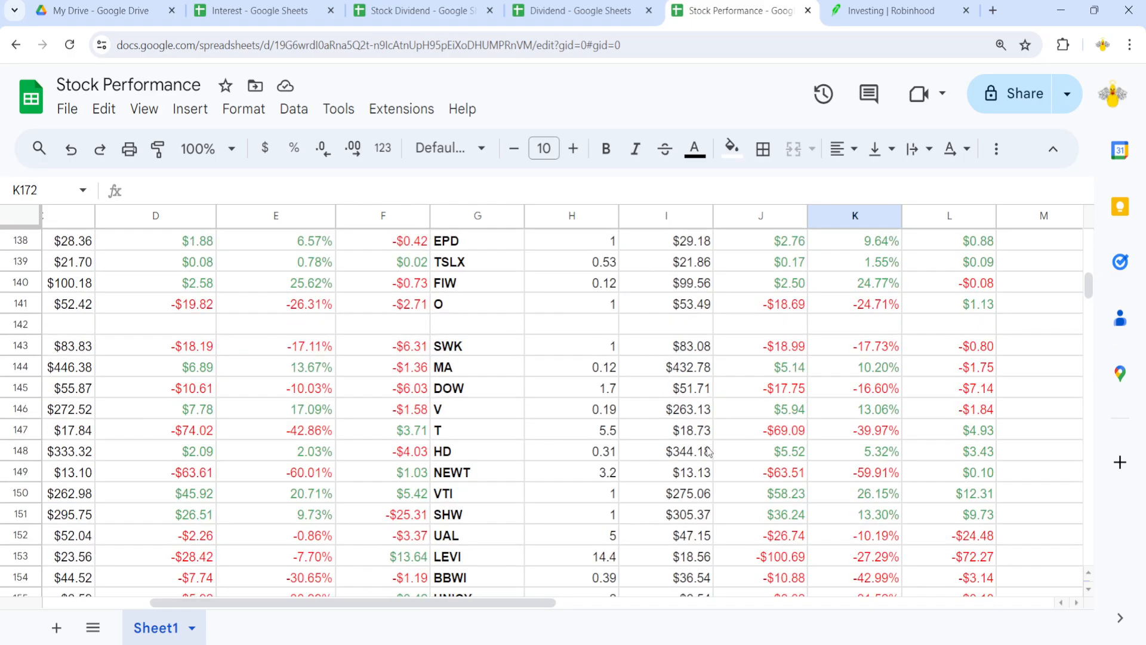
scroll(up, 3)
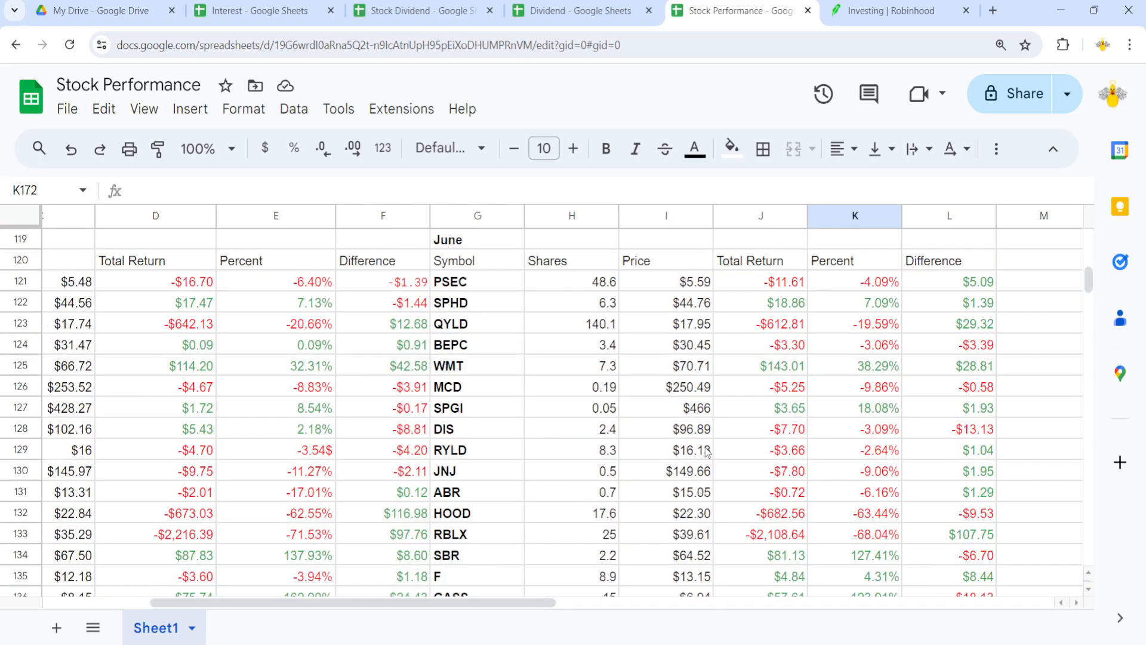
scroll(down, 3)
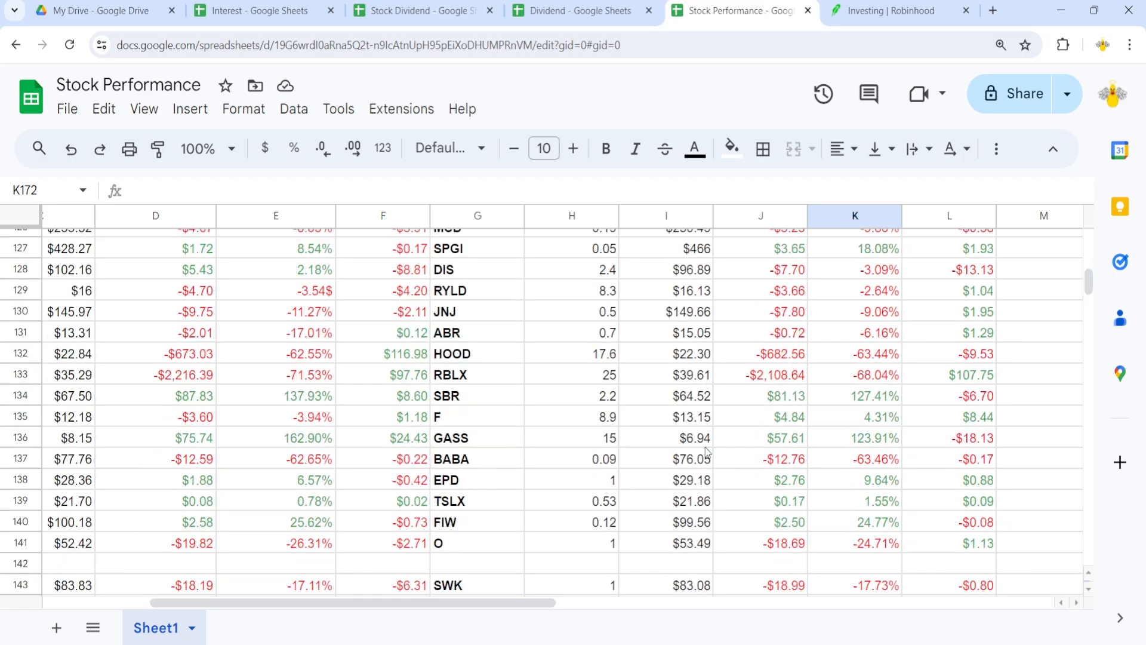
scroll(down, 3)
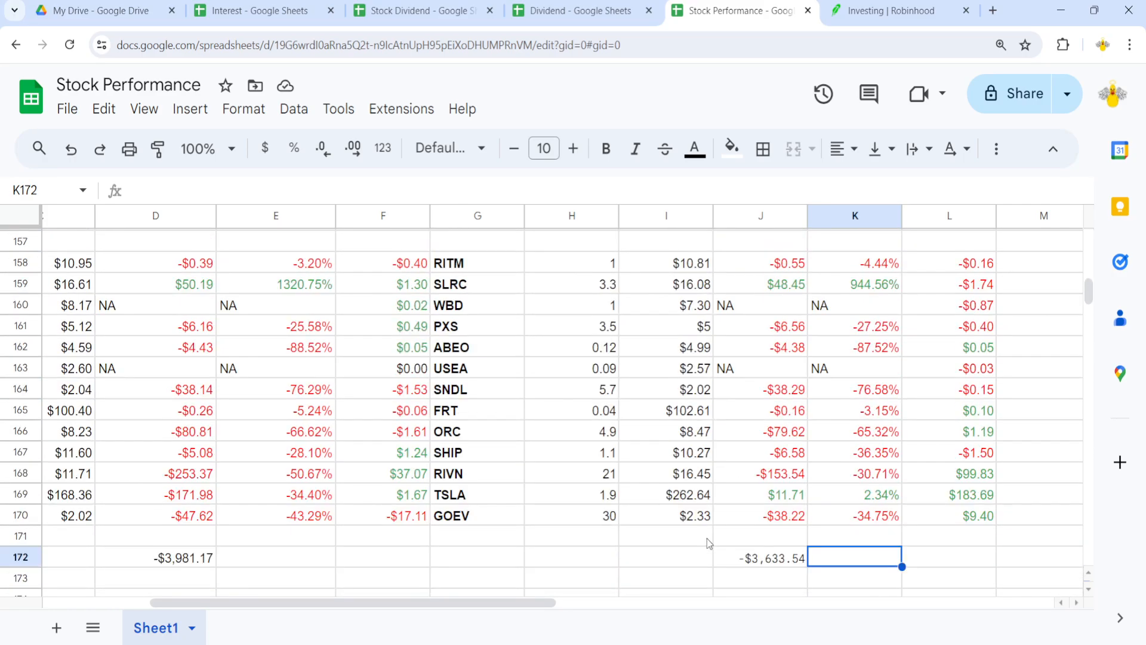